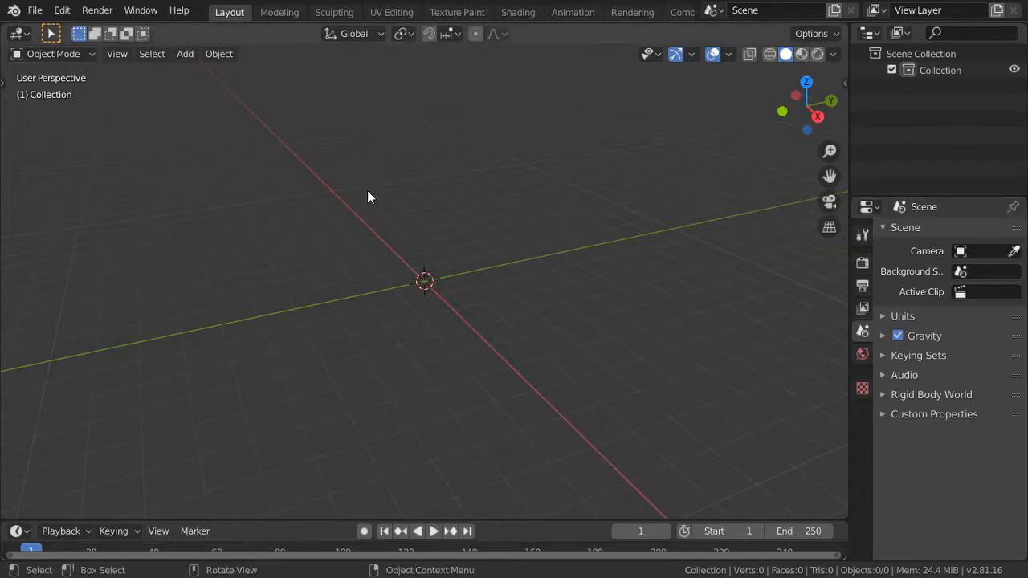
{"action": "mouse_move", "coordinate": [519, 242]}
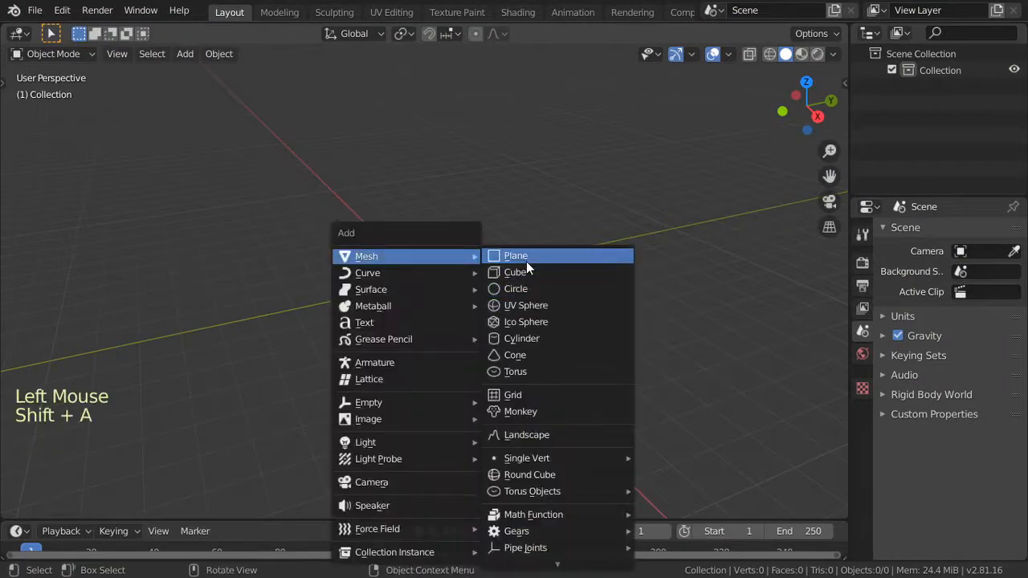
- Add a scaled-up plane and subdivide it with 50 cuts into a ~2,700-vertex grid
{"action": "left_click", "coordinate": [515, 256]}
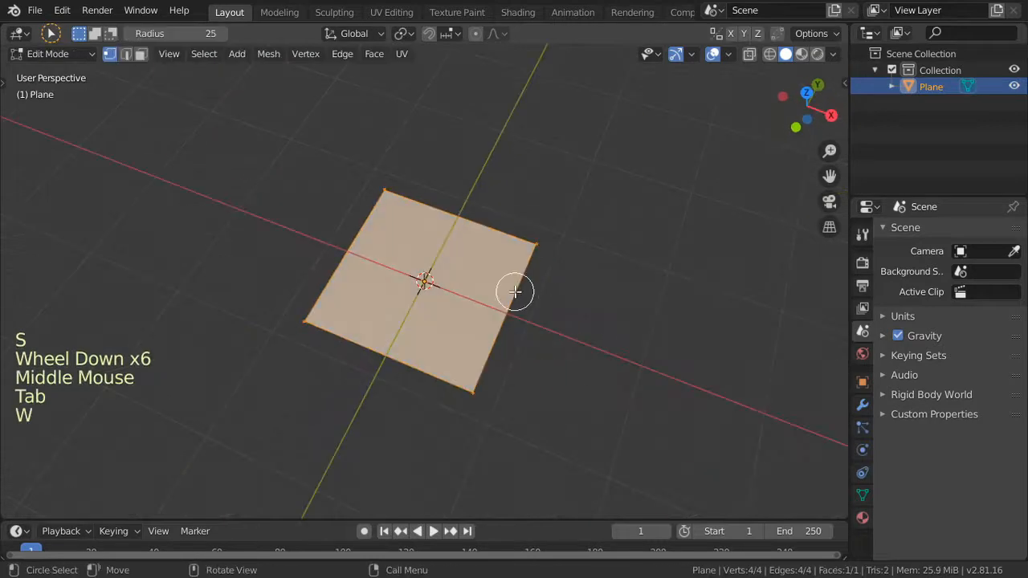
{"action": "right_click", "coordinate": [366, 277]}
{"action": "type", "text": "50"}
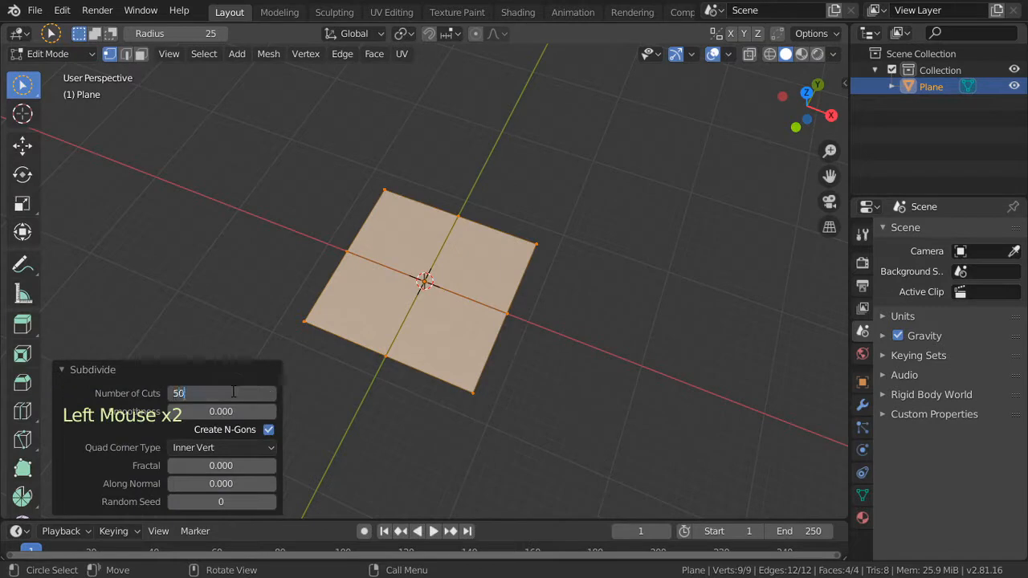
{"action": "key", "text": "Return"}
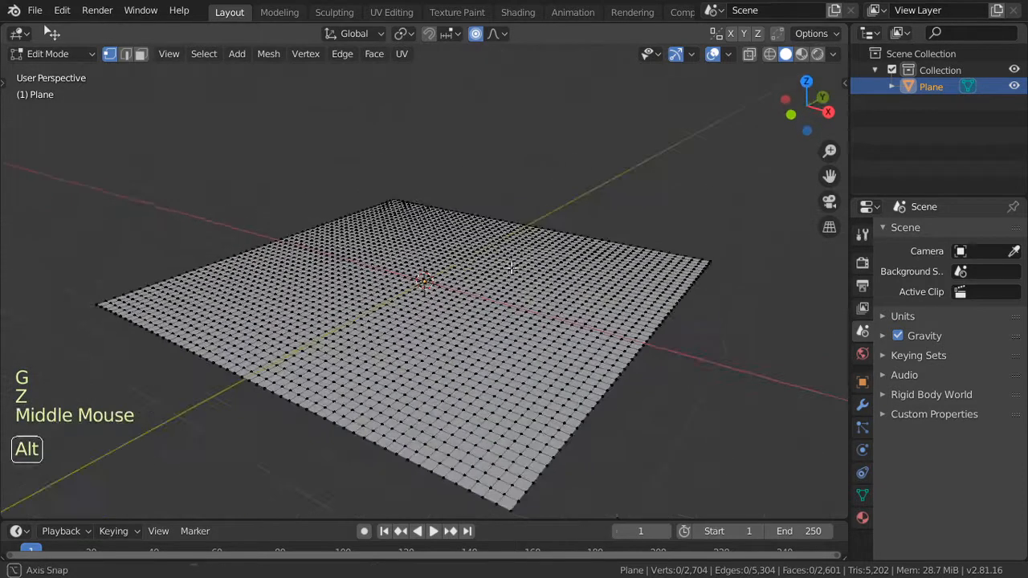
- Lift single vertices upward with proportional editing to form several rolling hills
{"action": "key", "text": "g"}
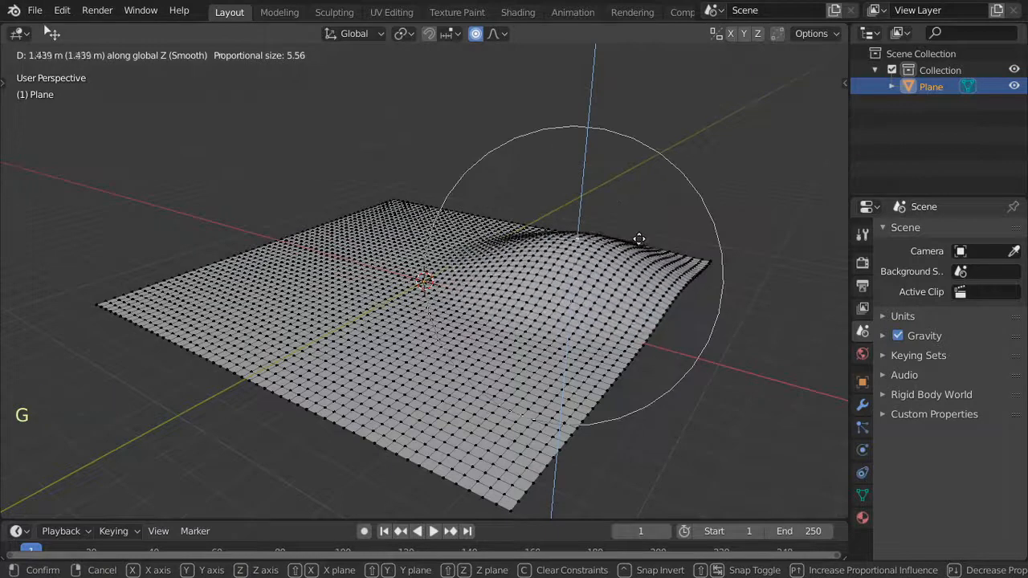
{"action": "left_click", "coordinate": [318, 307]}
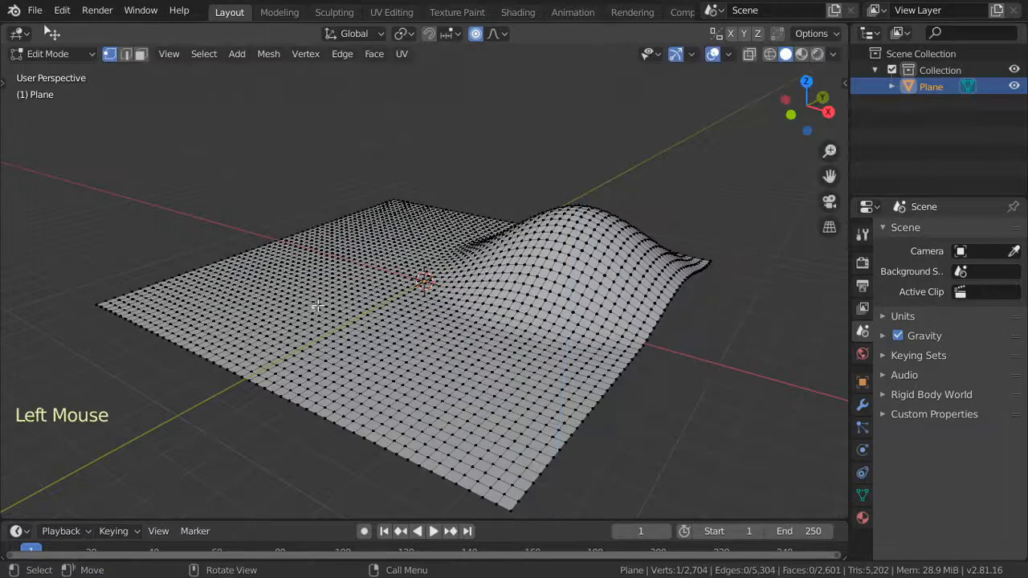
{"action": "key", "text": "g"}
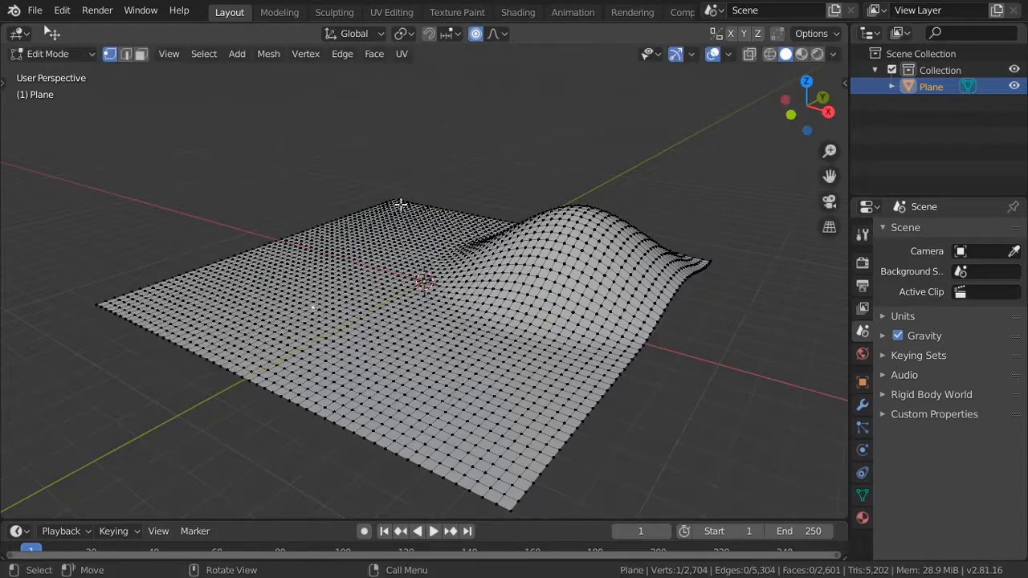
{"action": "left_click", "coordinate": [494, 34]}
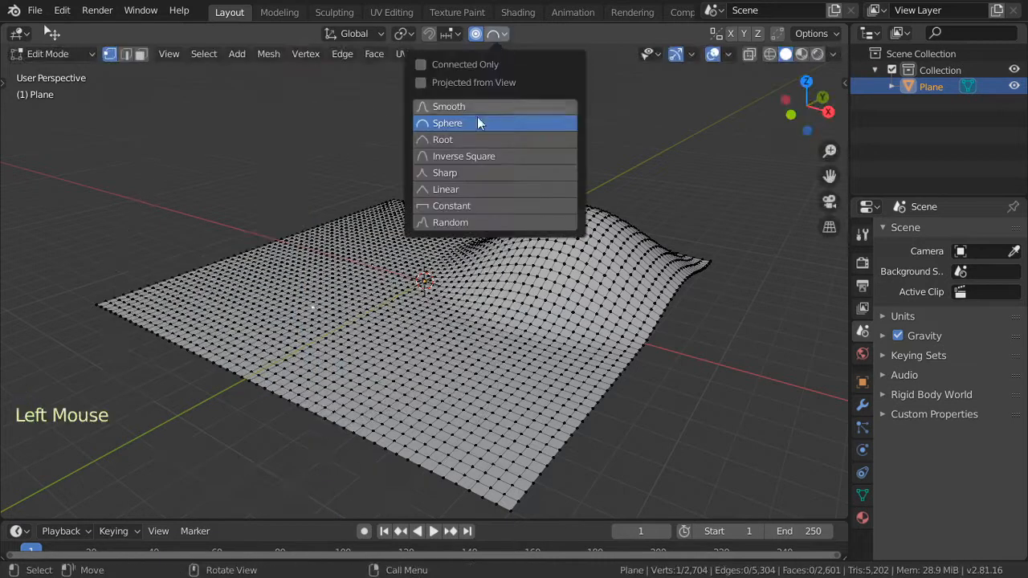
{"action": "mouse_move", "coordinate": [464, 205]}
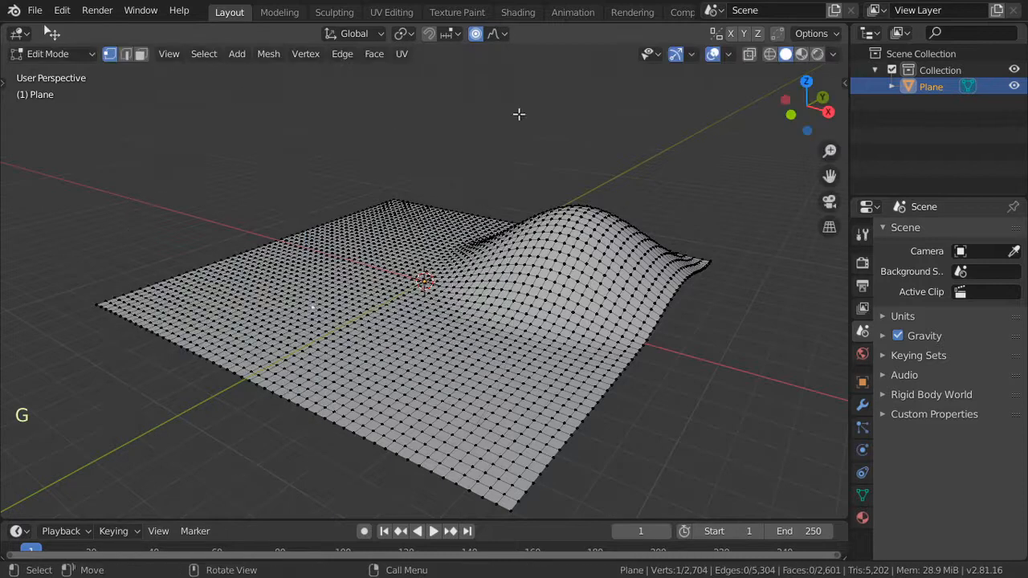
{"action": "left_click", "coordinate": [455, 309]}
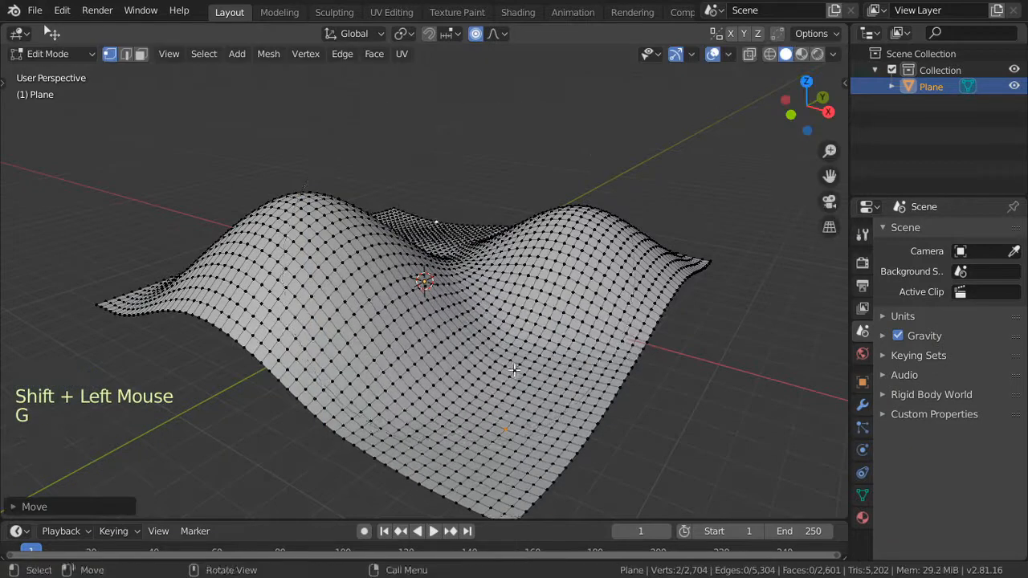
- Shade the terrain smooth in Object Mode and switch to top view
{"action": "key", "text": "Tab"}
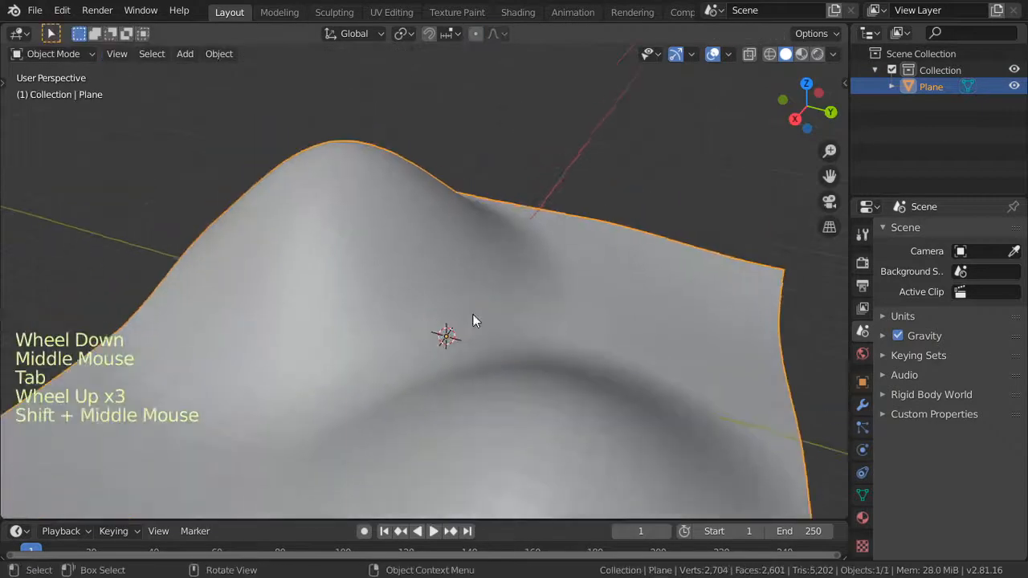
{"action": "right_click", "coordinate": [474, 320]}
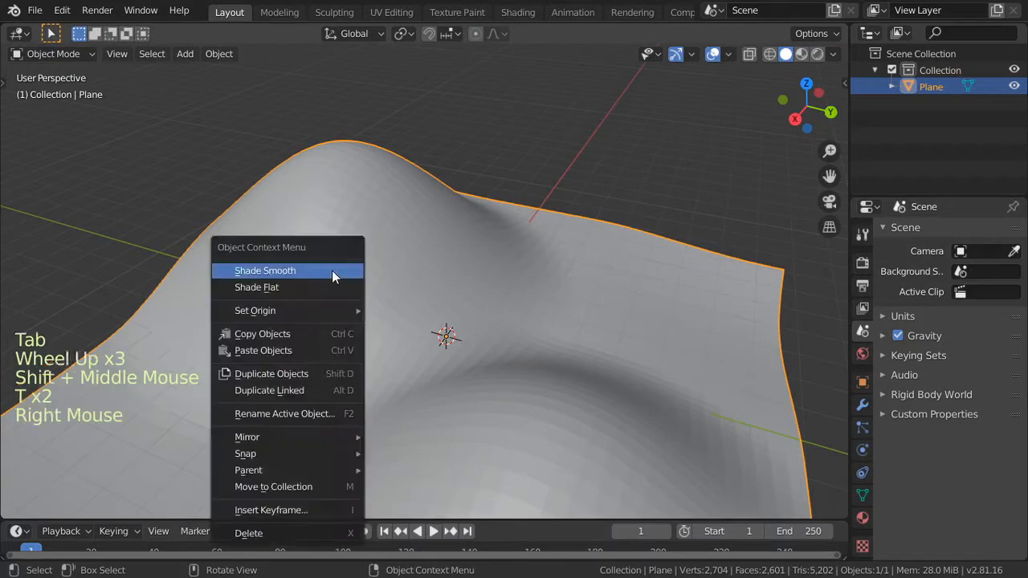
{"action": "key", "text": "KP_7"}
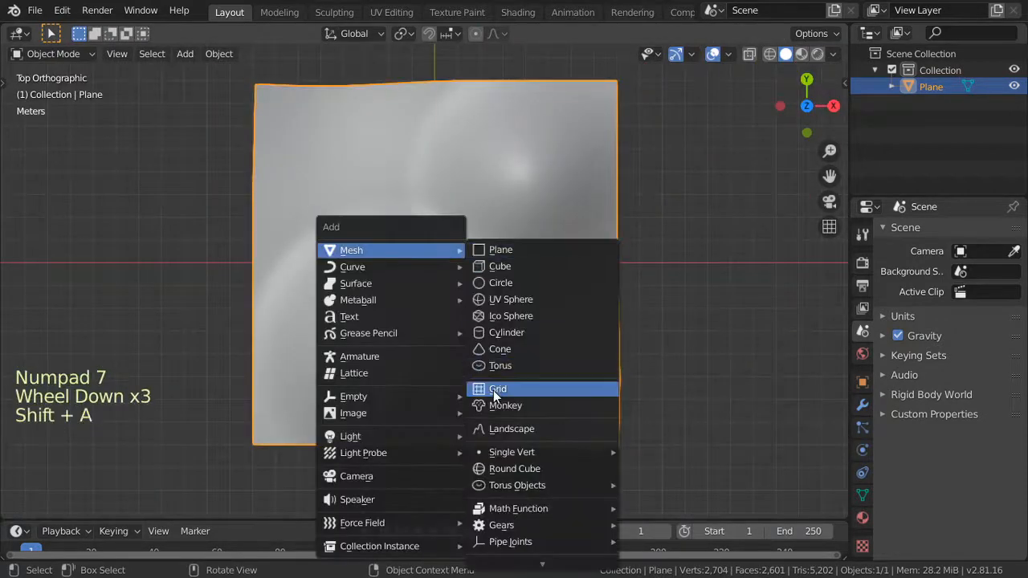
{"action": "mouse_move", "coordinate": [507, 525]}
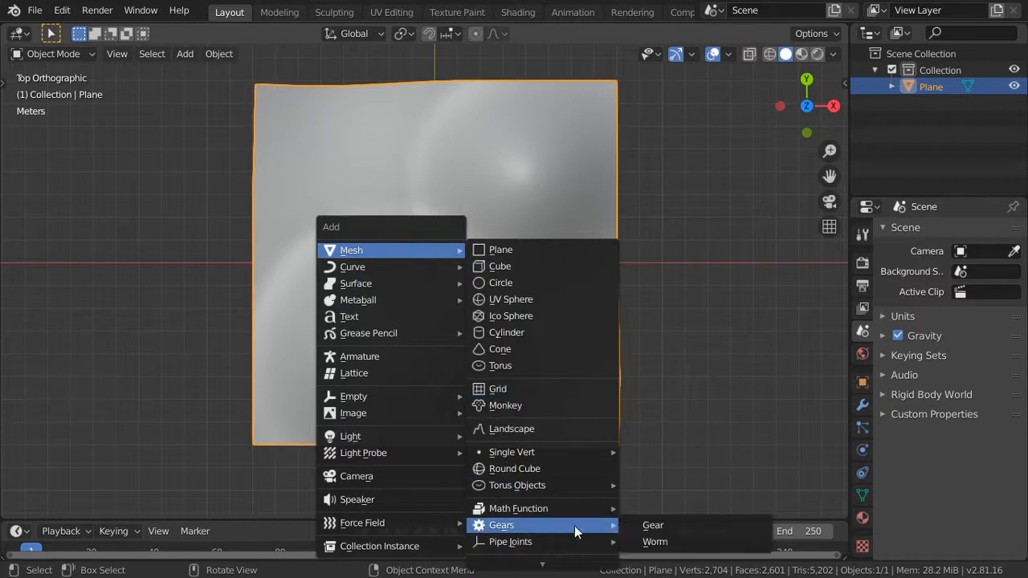
{"action": "mouse_move", "coordinate": [515, 366]}
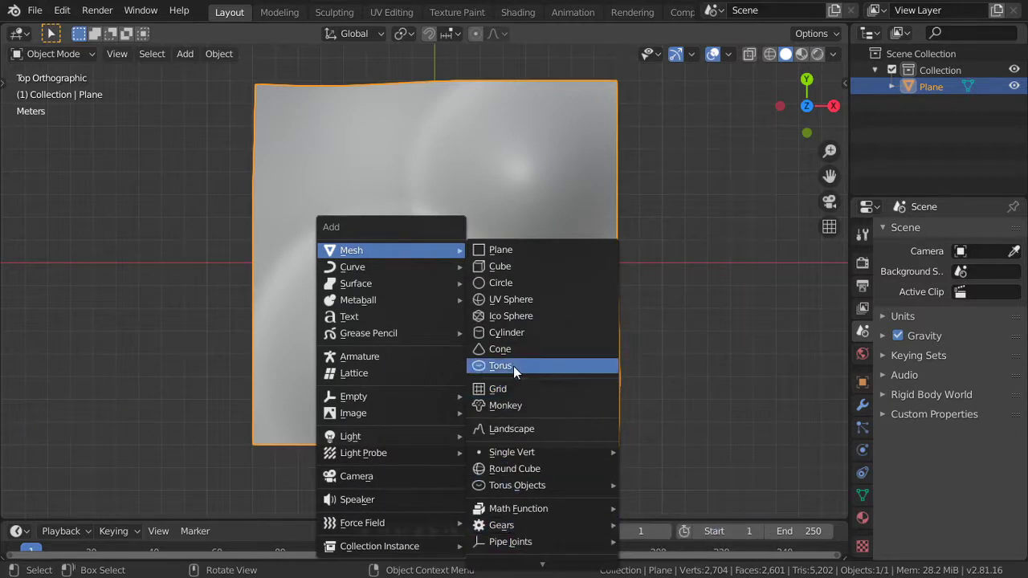
- Add a torus, stand it upright with a 90° X rotation, and raise it above the terrain
{"action": "left_click", "coordinate": [501, 365]}
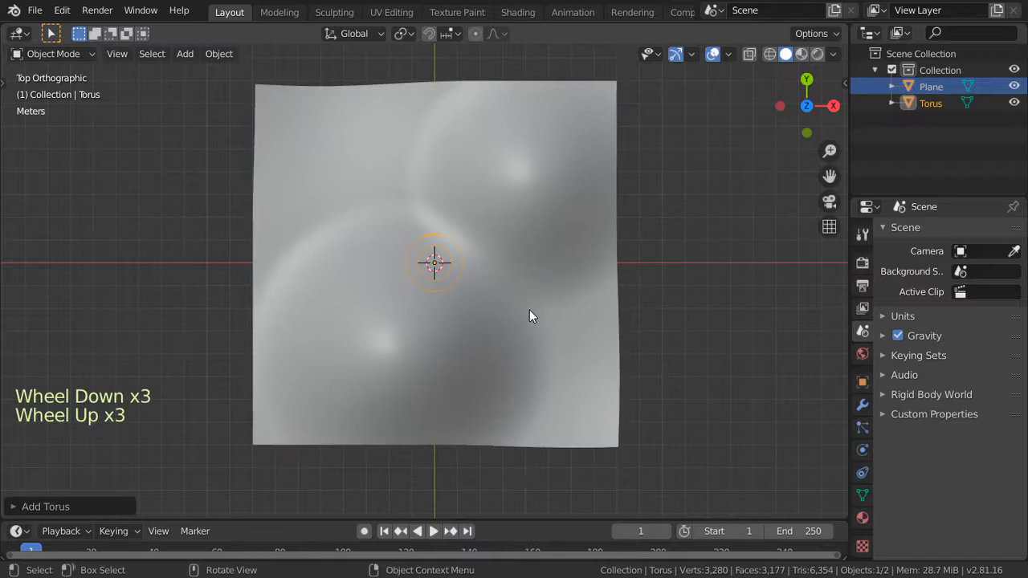
{"action": "key", "text": "r"}
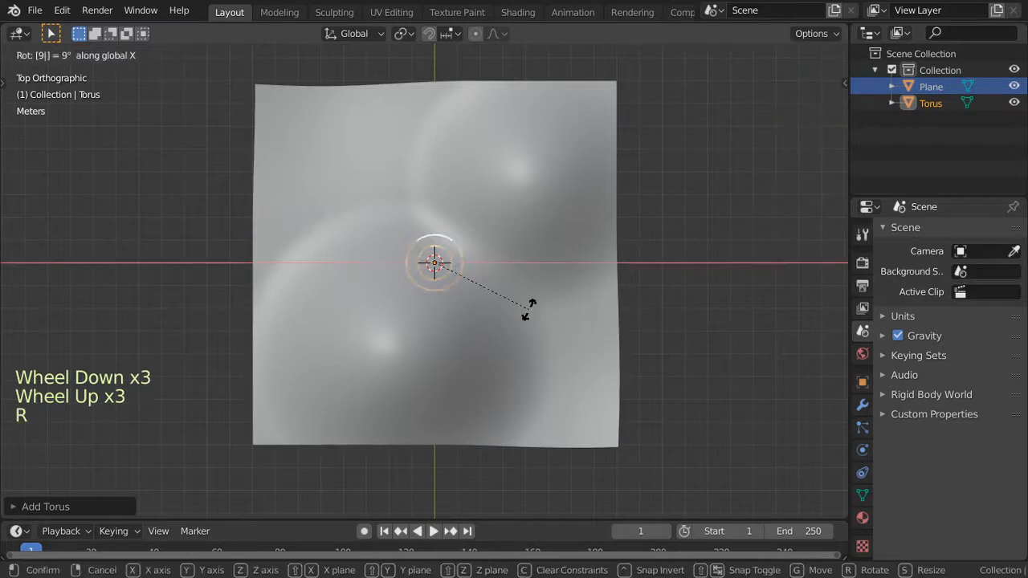
{"action": "key", "text": "KP_1"}
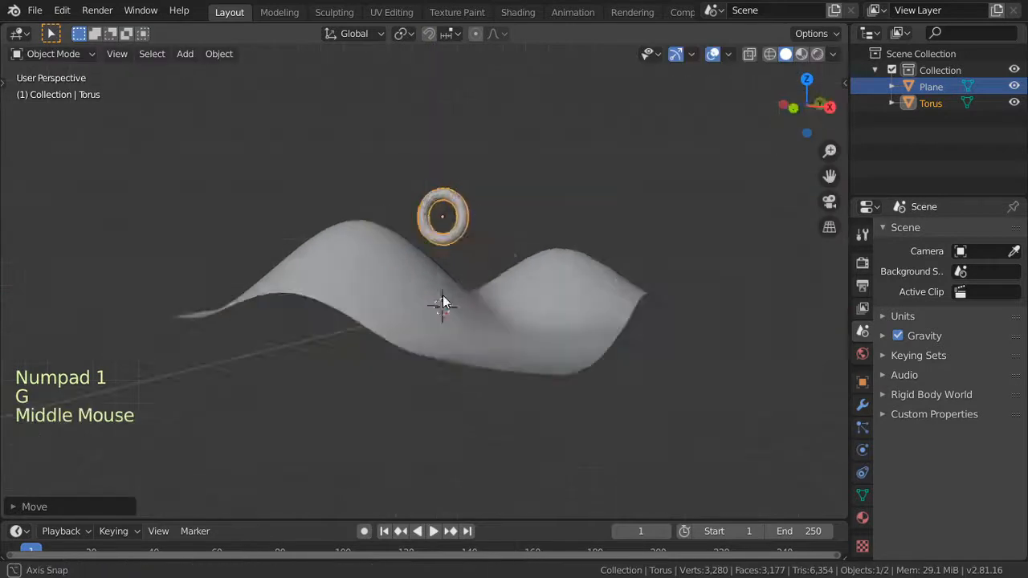
{"action": "key", "text": "Tab"}
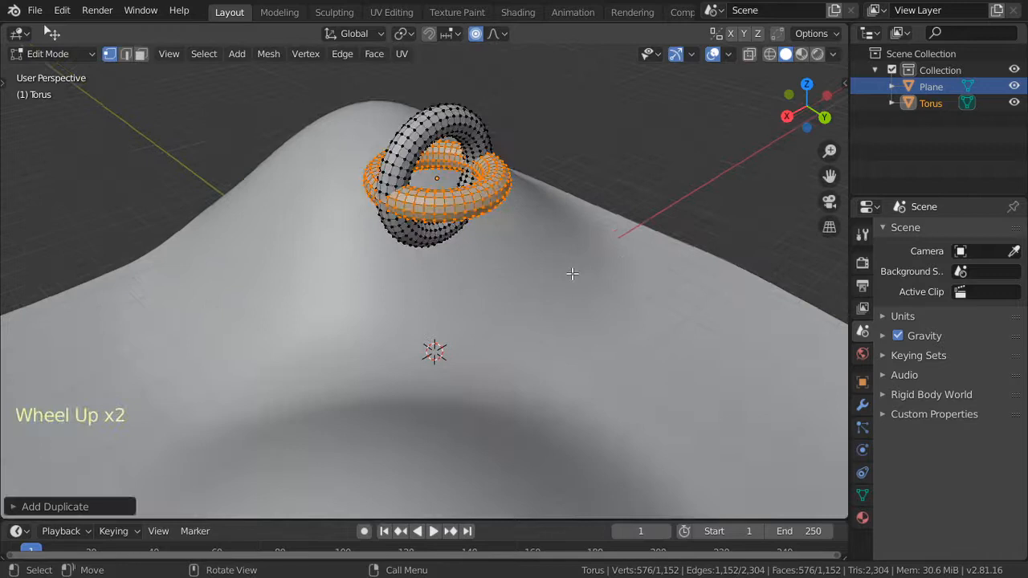
- Rotate a duplicate ring to interlock, apply subdivision smoothing, and position both over the hilltop
{"action": "key", "text": "r"}
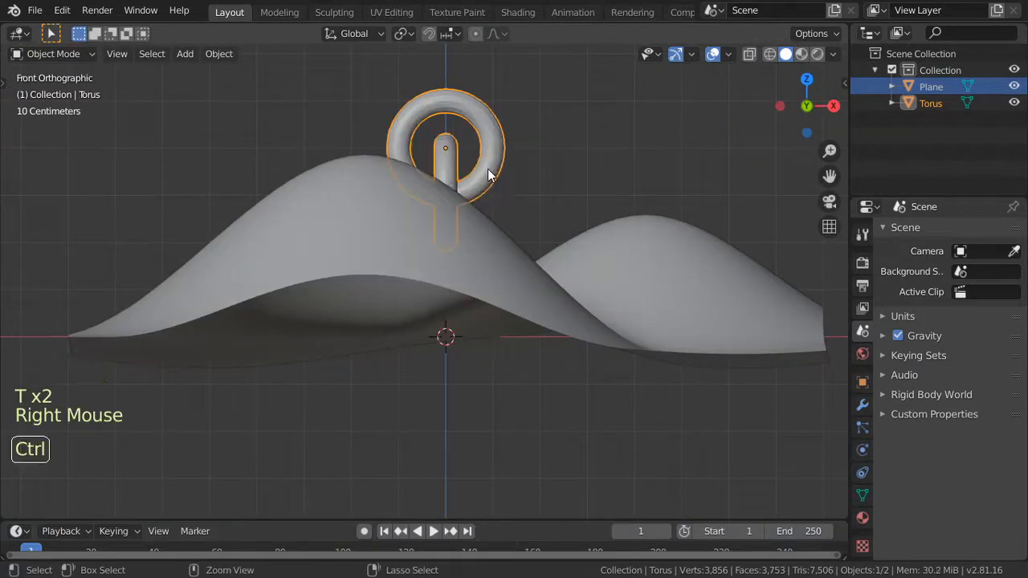
{"action": "key", "text": "g"}
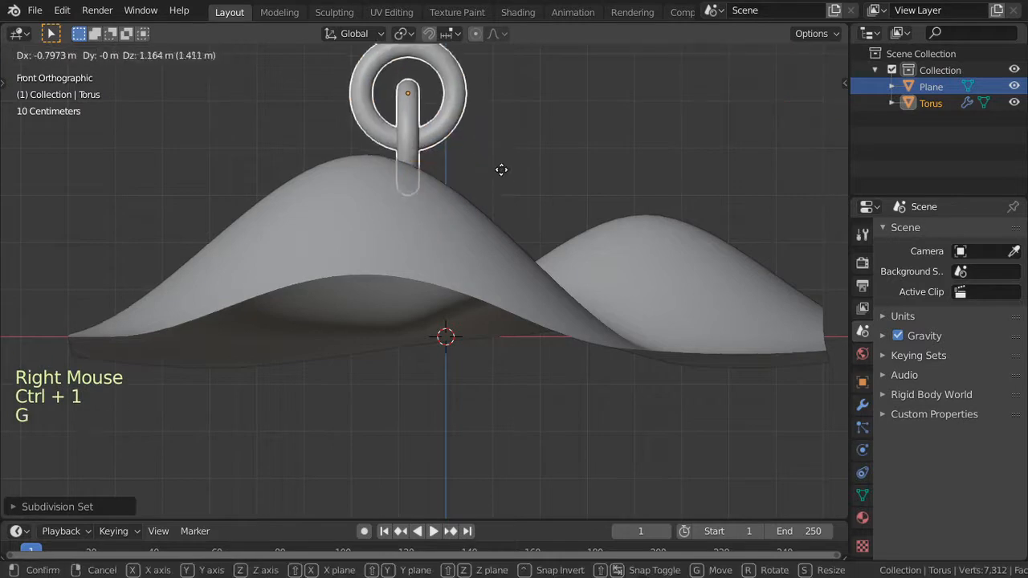
{"action": "key", "text": "r"}
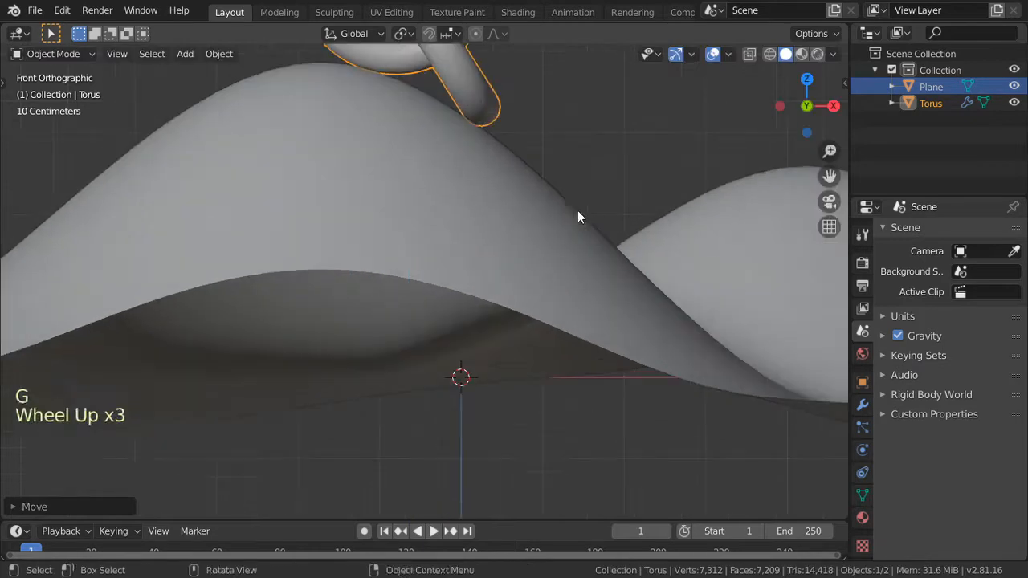
{"action": "key", "text": "r"}
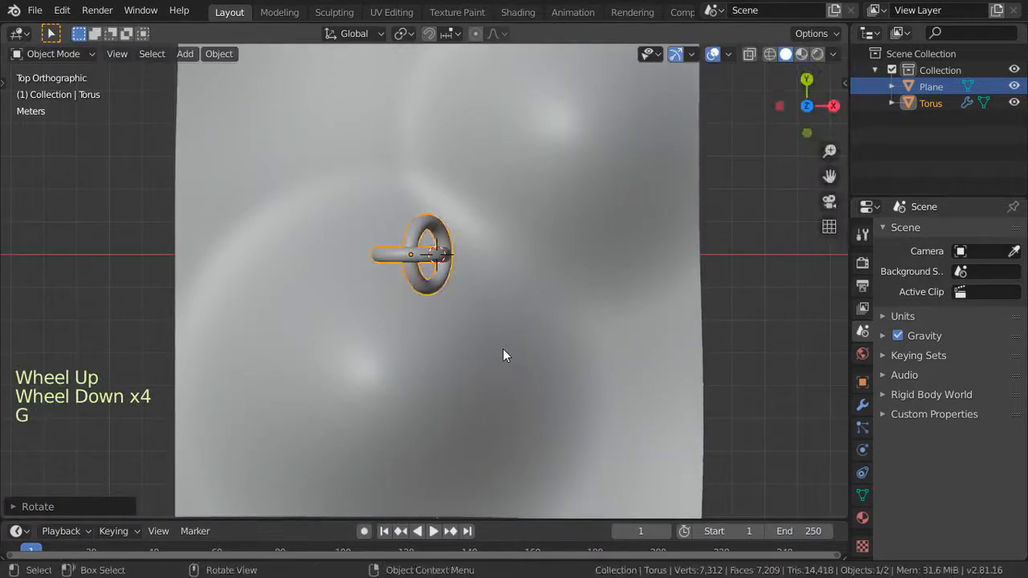
{"action": "key", "text": "g"}
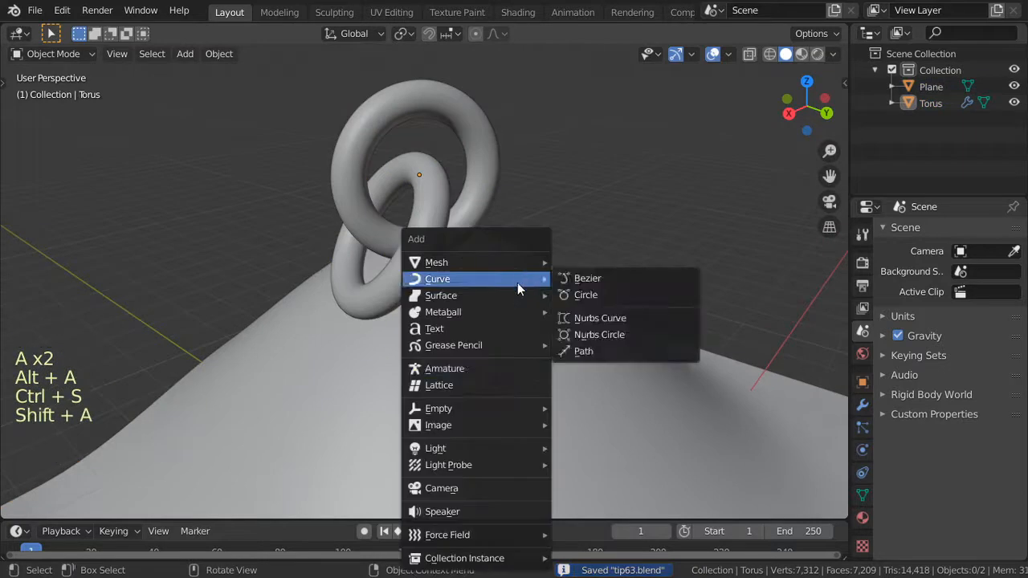
- Add a camera aligned to the view and start duplicating part of the terrain mesh
{"action": "left_click", "coordinate": [442, 488]}
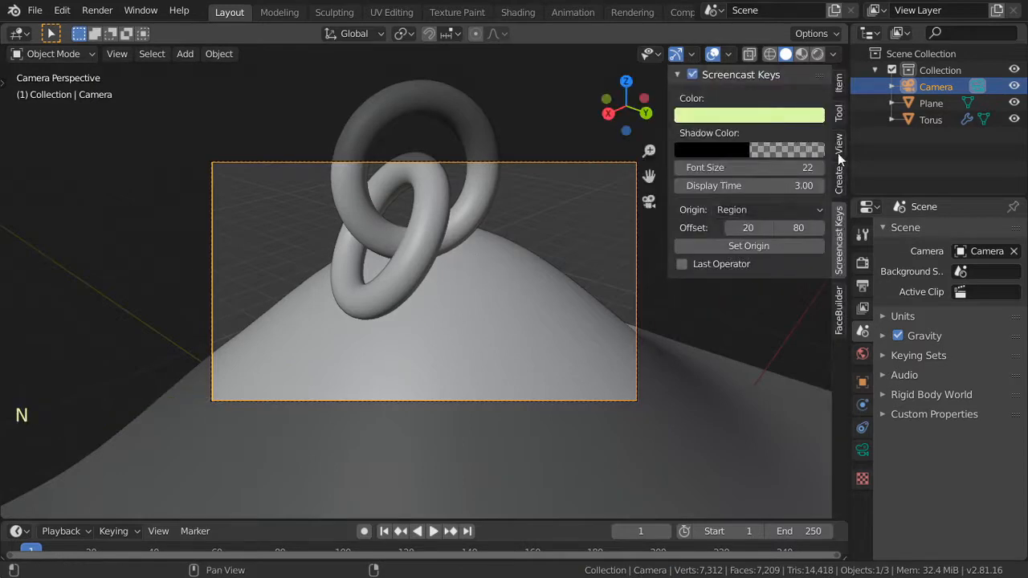
{"action": "left_click", "coordinate": [839, 152]}
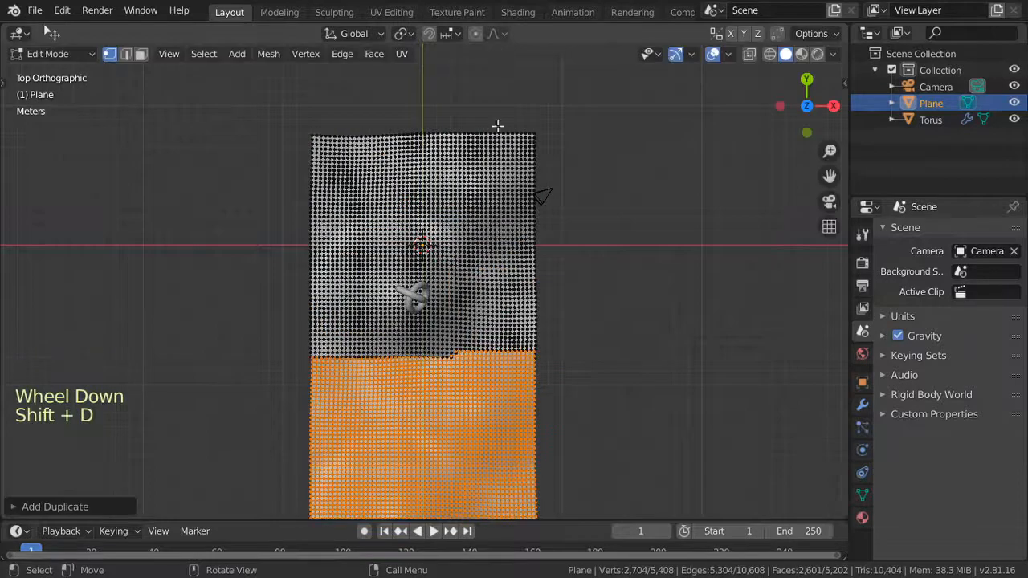
- Place duplicated terrain patches beside the original and select all the terrain vertices
{"action": "left_click_drag", "start_coordinate": [422, 434], "coordinate": [205, 434]}
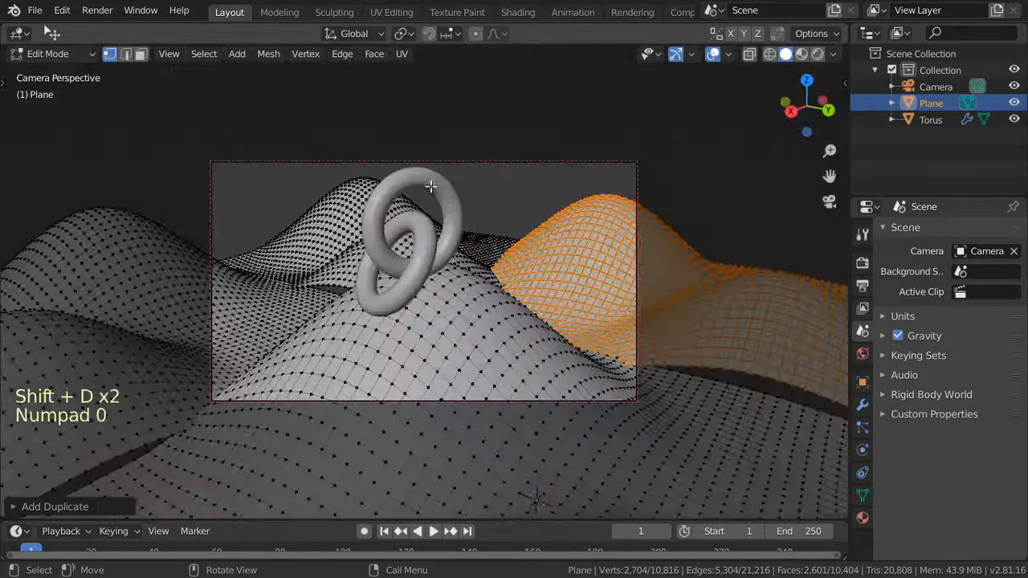
{"action": "key", "text": "Tab"}
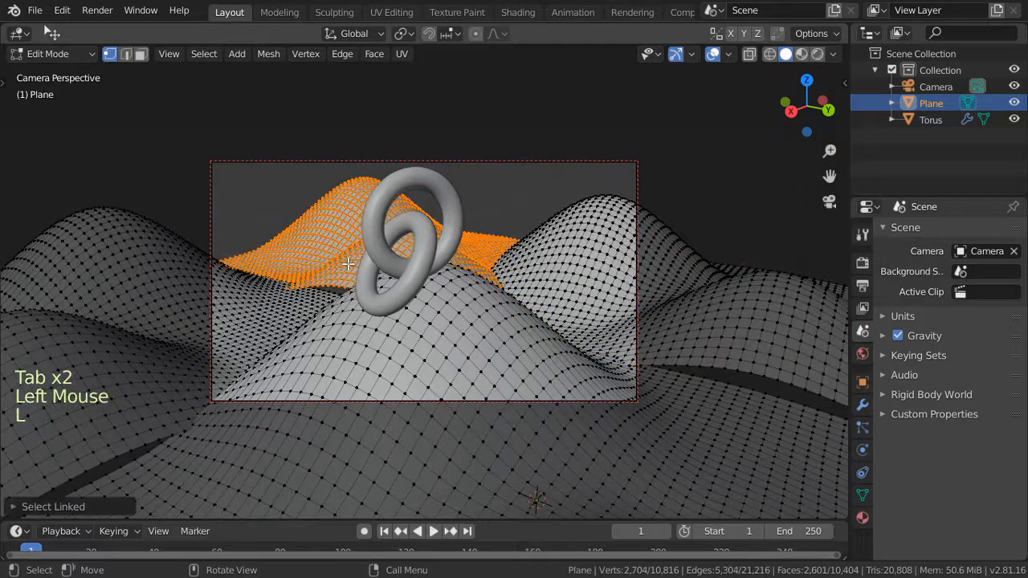
{"action": "key", "text": "g"}
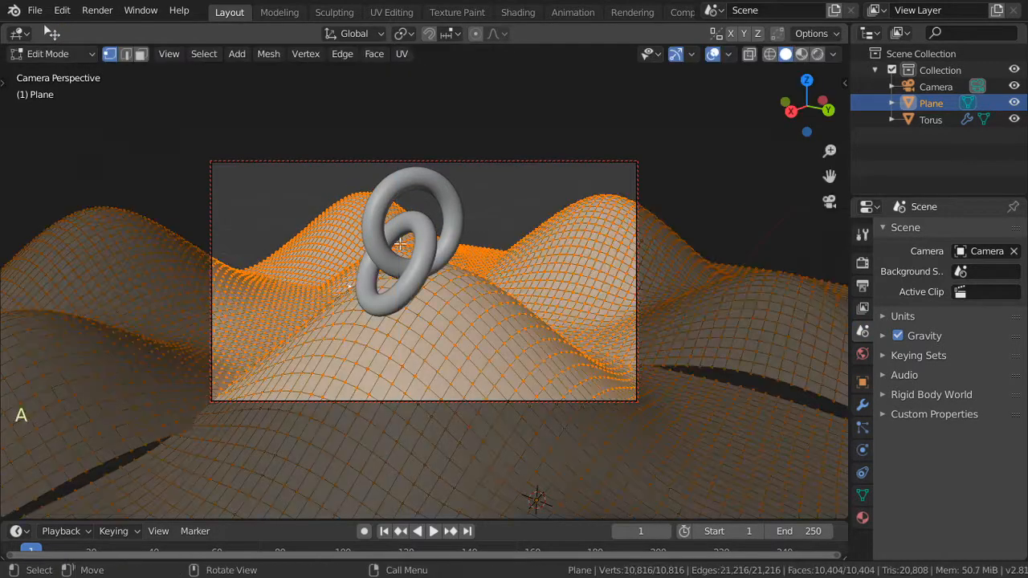
- Set the terrain material's Base Color to green
{"action": "key", "text": "Tab"}
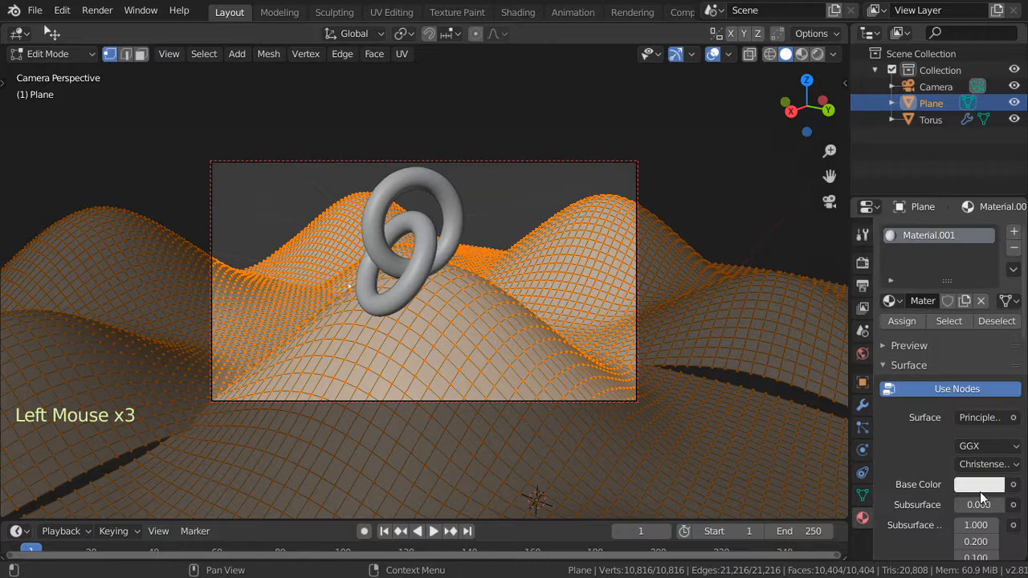
{"action": "left_click", "coordinate": [980, 484]}
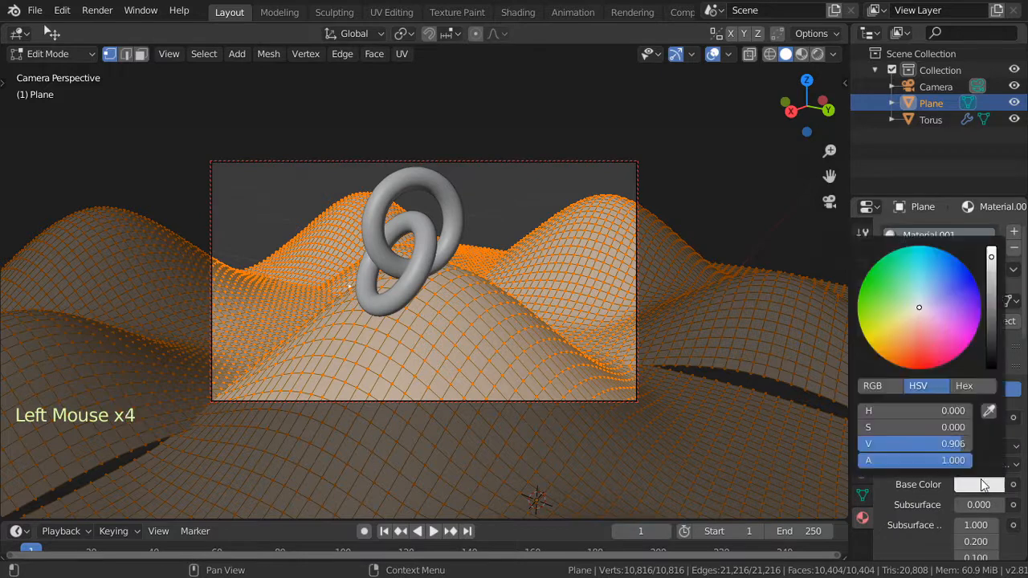
{"action": "left_click", "coordinate": [881, 301]}
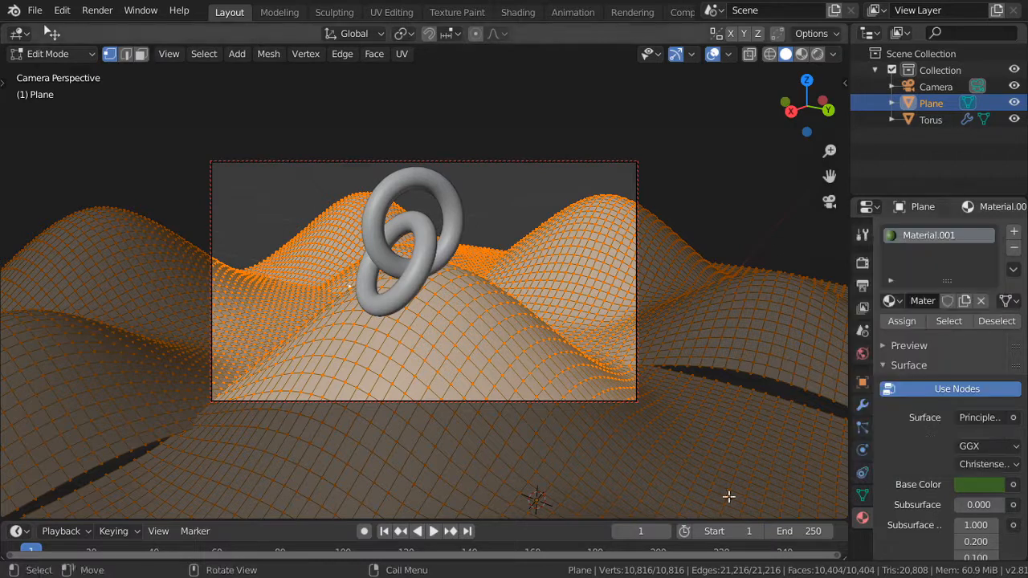
{"action": "scroll", "scroll_direction": "down", "scroll_amount": 3}
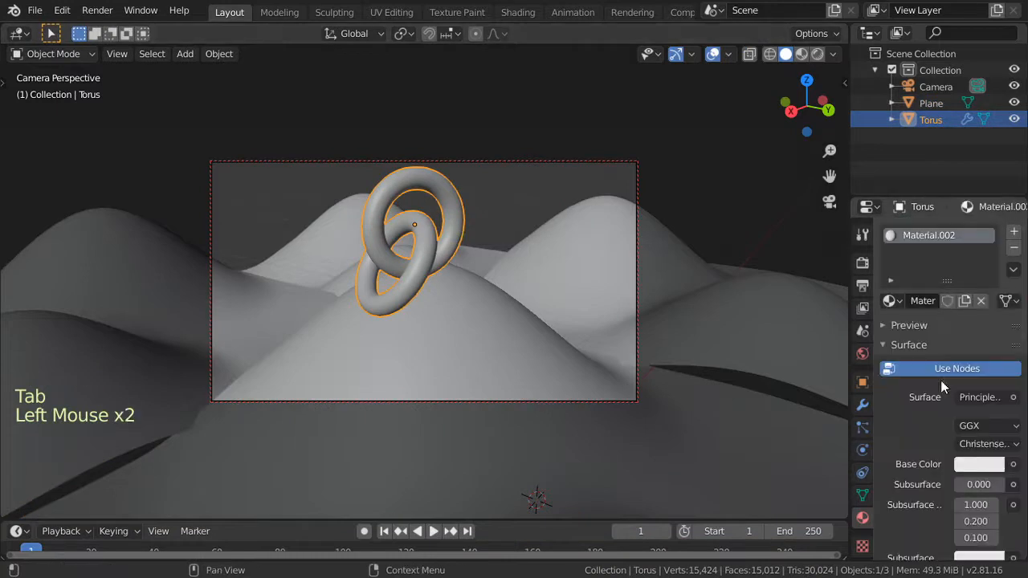
- Set the torus material Metallic to about 0.957 with an orange Subsurface Color
{"action": "scroll", "scroll_direction": "down", "scroll_amount": 3}
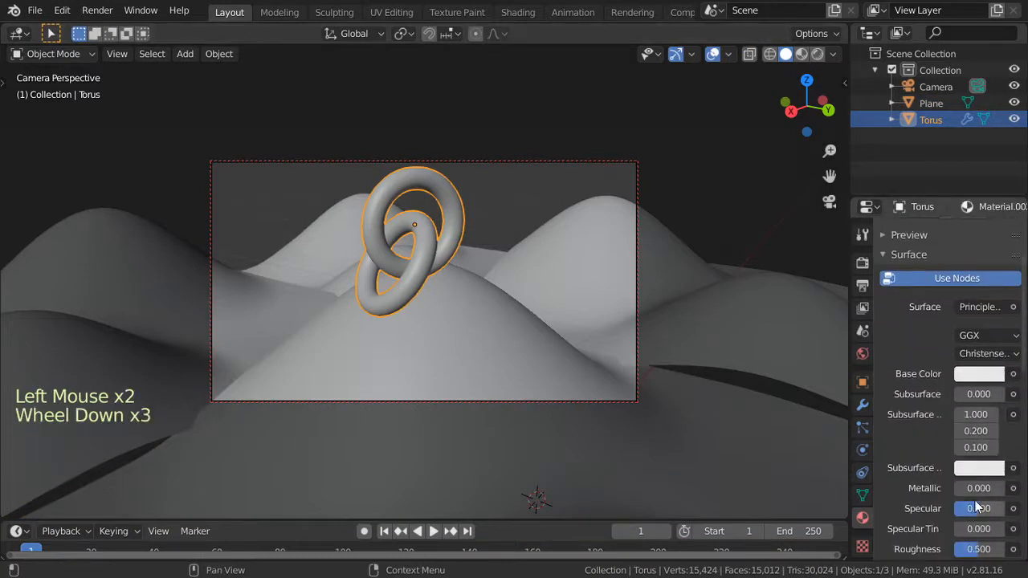
{"action": "left_click", "coordinate": [975, 373]}
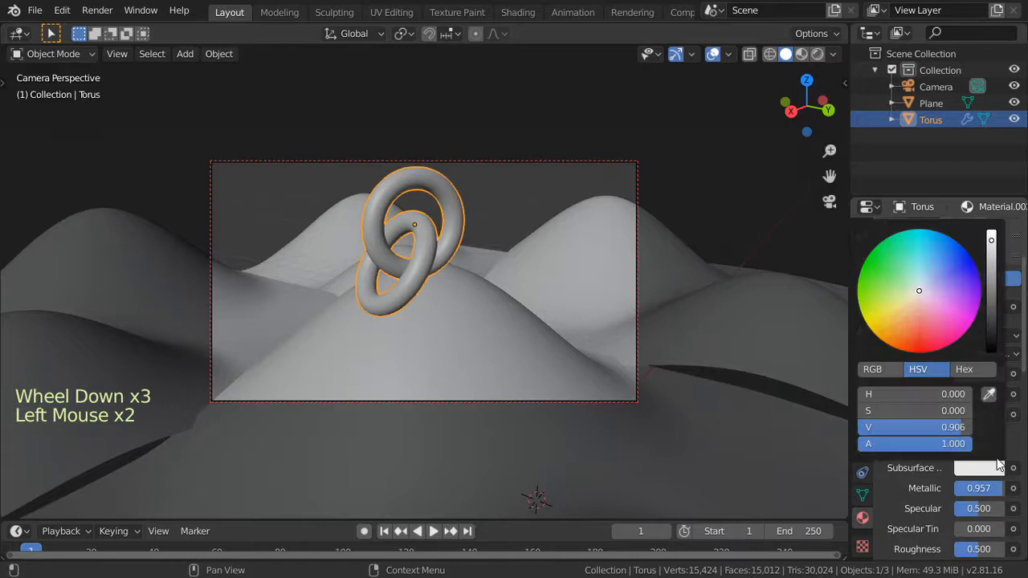
{"action": "left_click", "coordinate": [911, 299]}
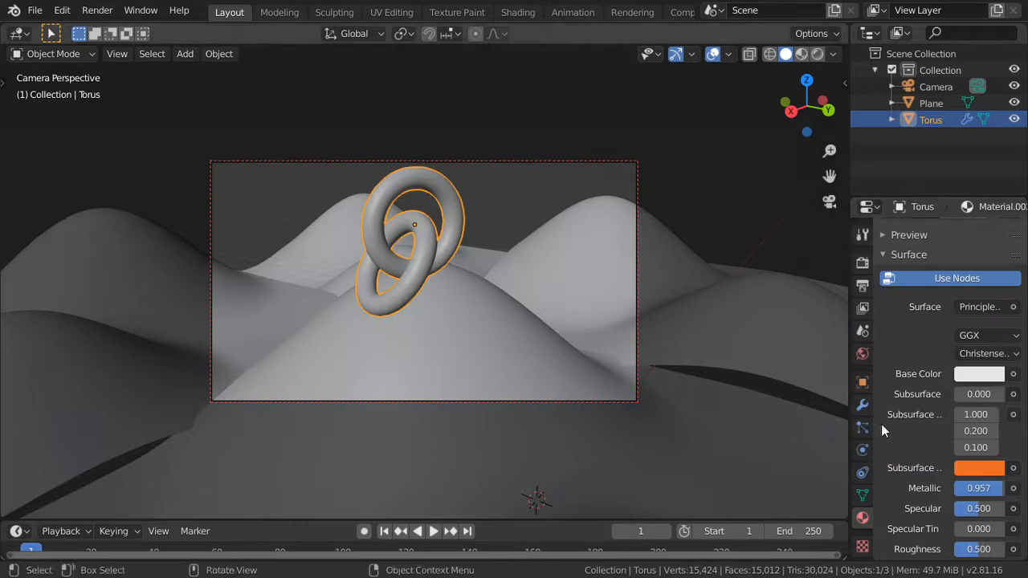
{"action": "scroll", "scroll_direction": "down", "scroll_amount": 3}
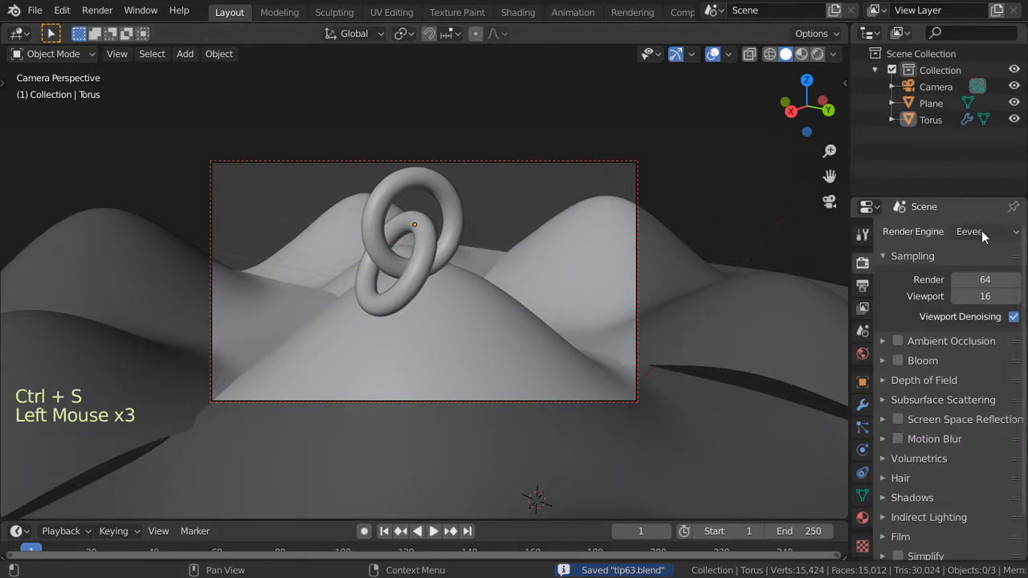
- Switch the render engine to Cycles on GPU and the viewport shading to Rendered
{"action": "left_click", "coordinate": [986, 232]}
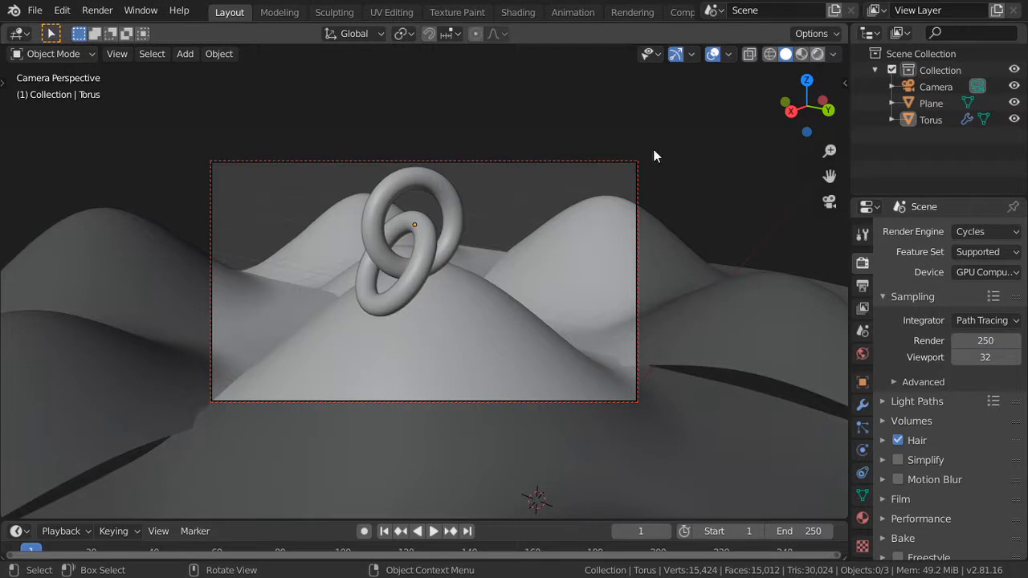
{"action": "left_click", "coordinate": [797, 53]}
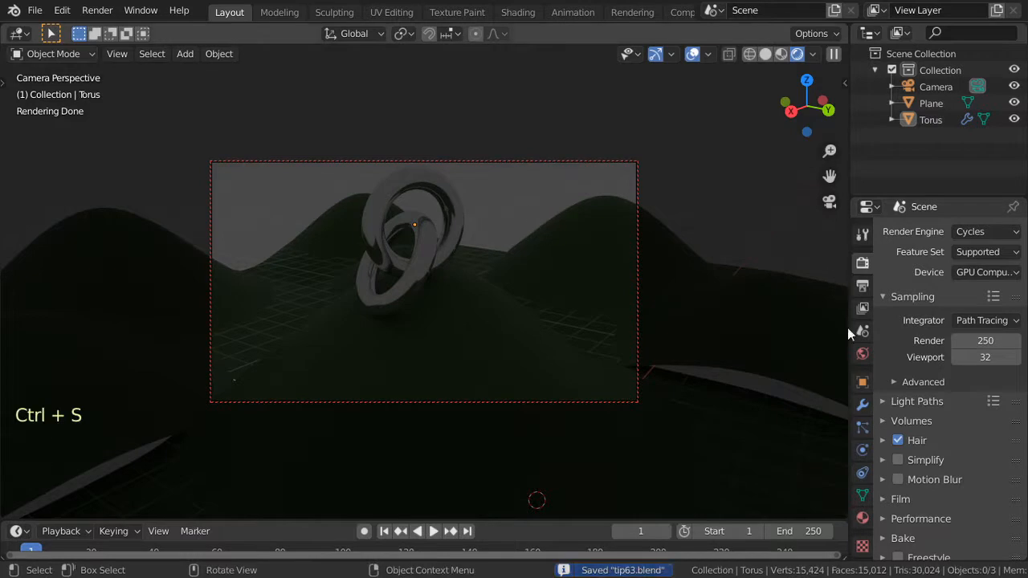
{"action": "left_click", "coordinate": [862, 354]}
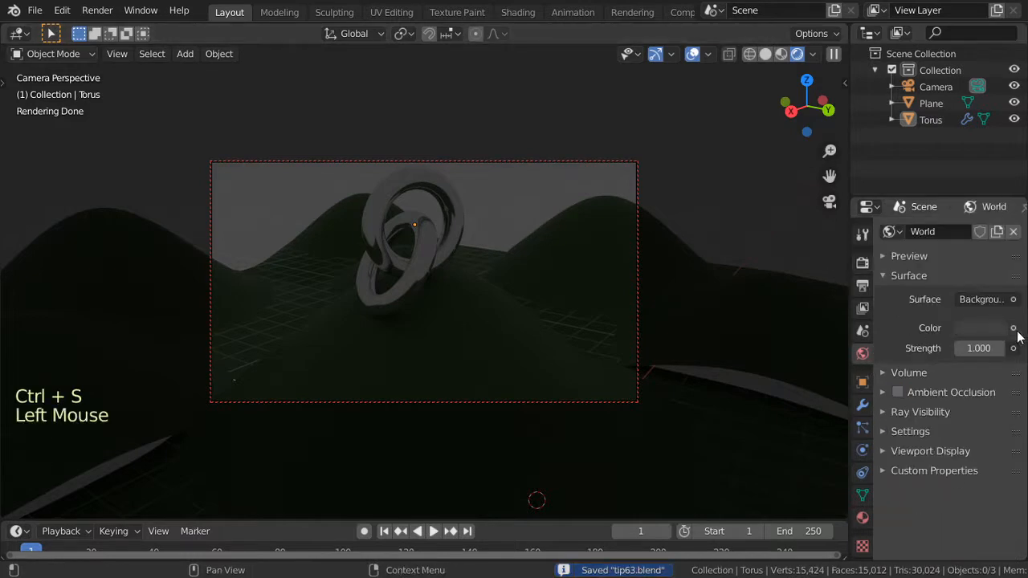
- Connect a Hosek/Wilkie Sky Texture node to the world Color socket
{"action": "left_click", "coordinate": [1013, 328]}
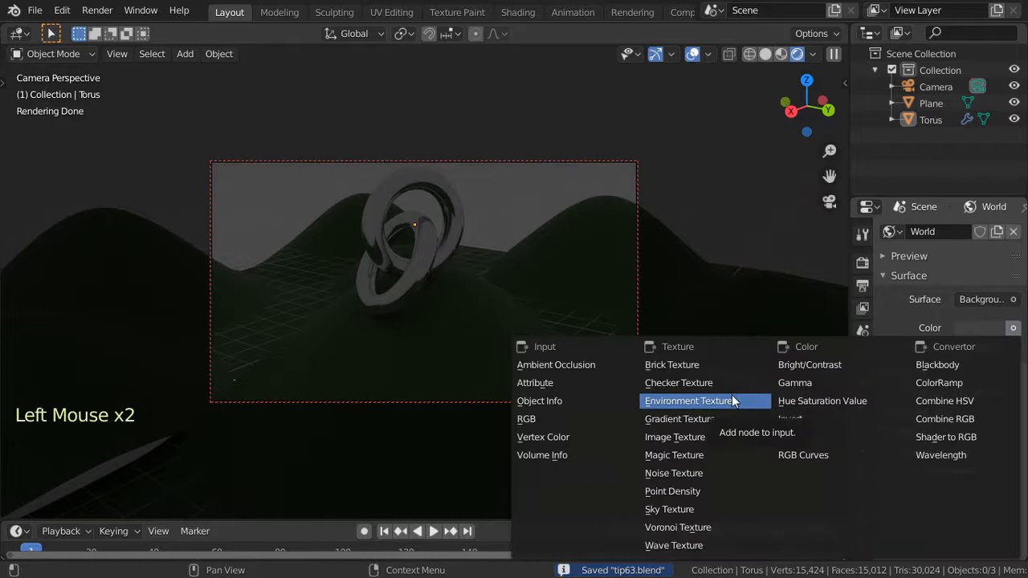
{"action": "mouse_move", "coordinate": [669, 510]}
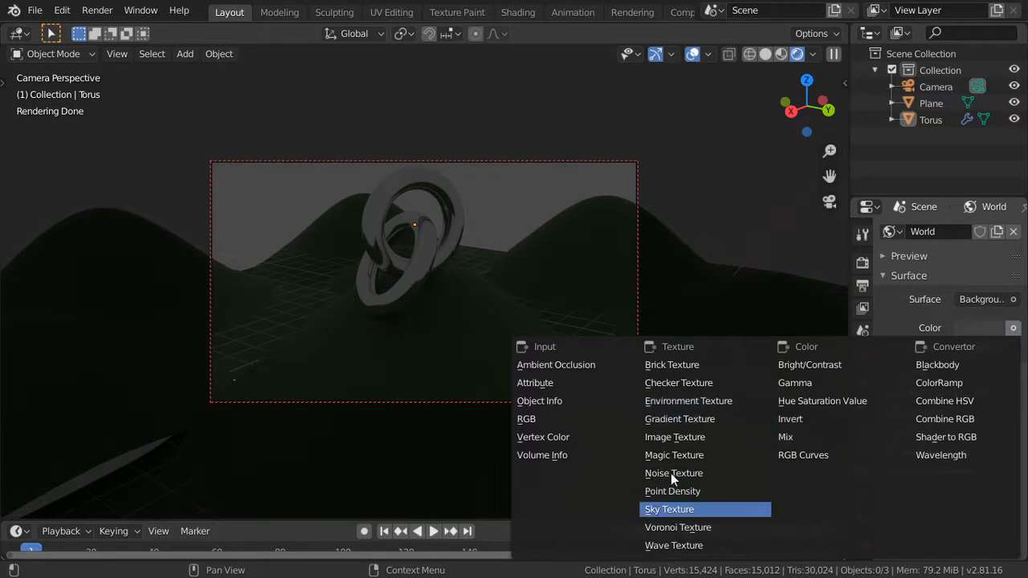
{"action": "left_click", "coordinate": [669, 509]}
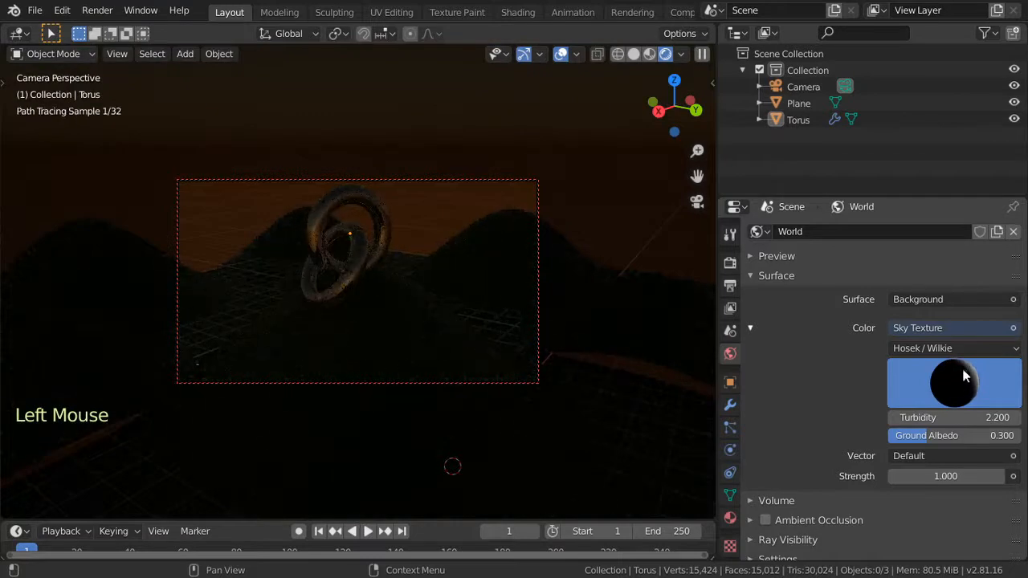
- Reposition the sun in the Sky Texture preview and set sky strength to 2.2
{"action": "left_click", "coordinate": [955, 384]}
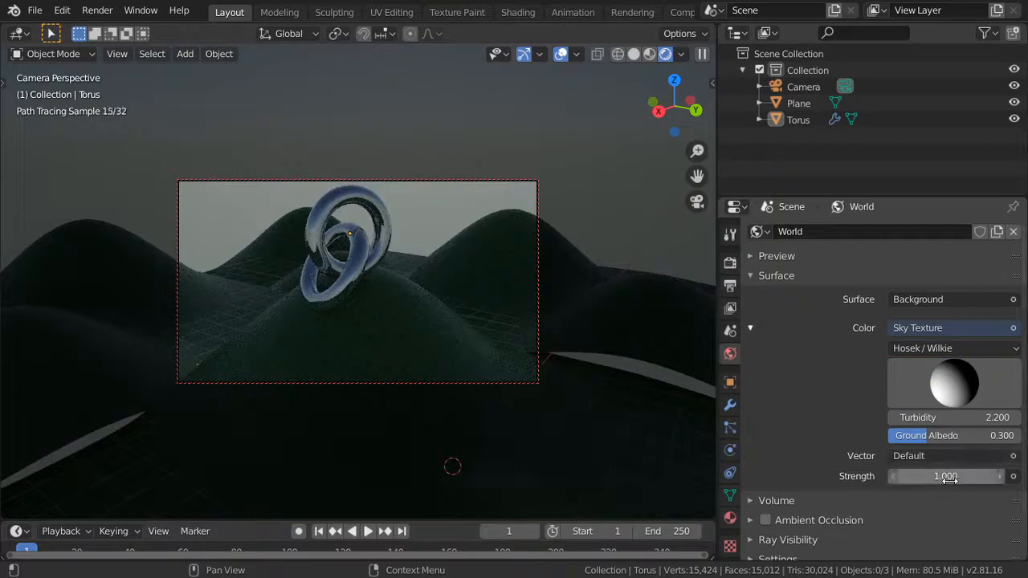
{"action": "left_click", "coordinate": [948, 477]}
{"action": "type", "text": "3.000"}
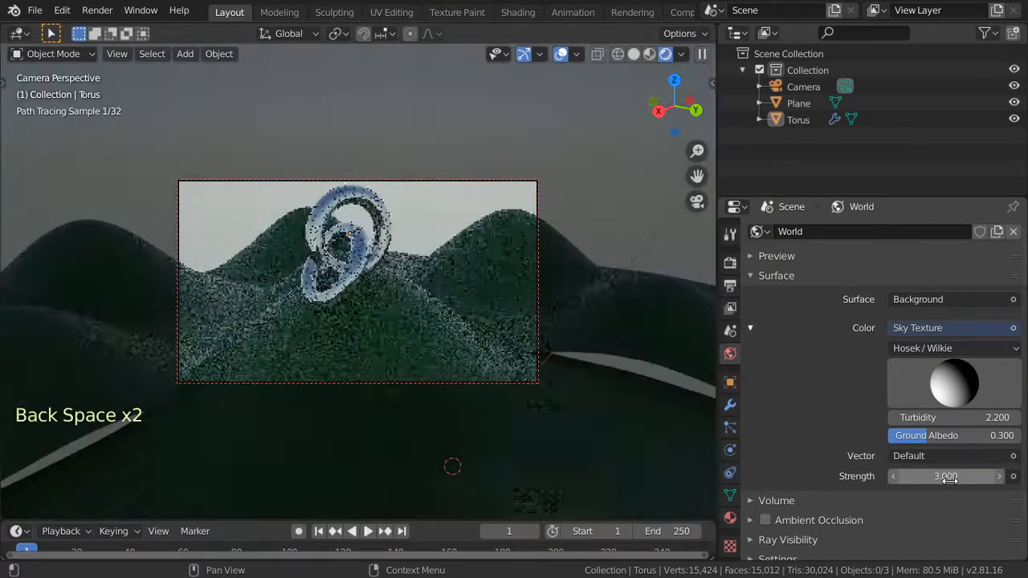
{"action": "left_click", "coordinate": [946, 476]}
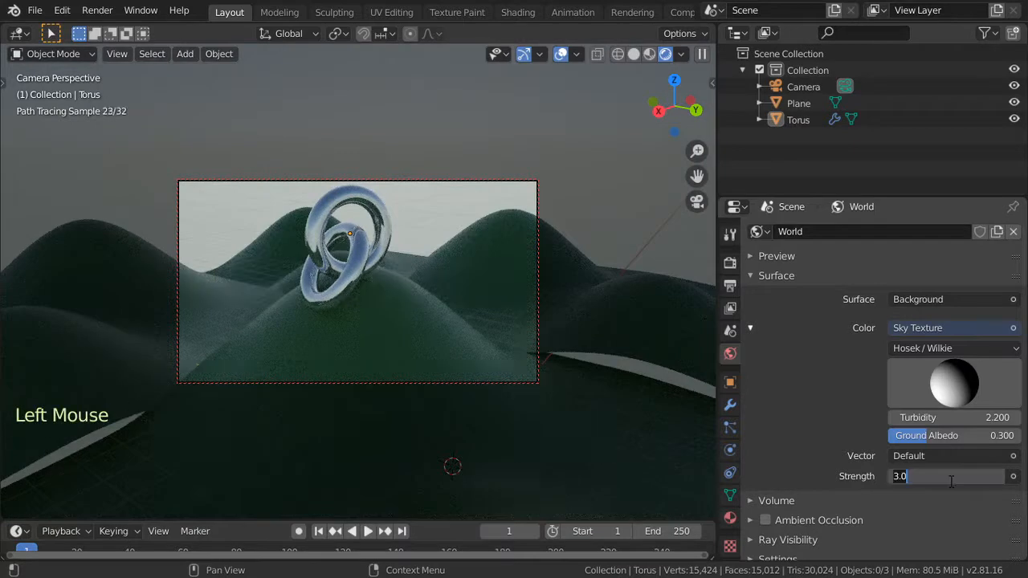
{"action": "type", "text": "2.2"}
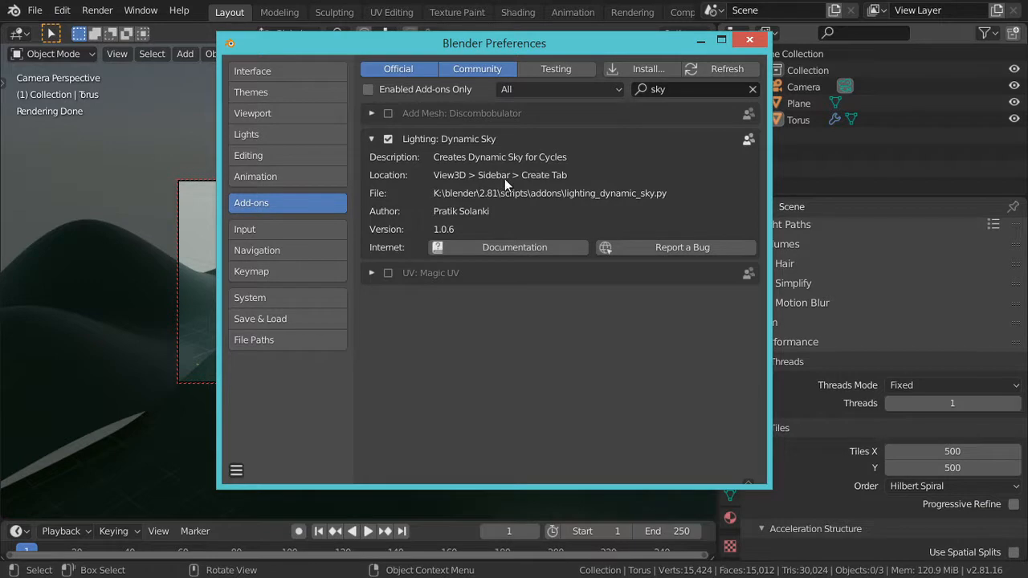
- Close the Preferences window once the Dynamic Sky add-on is ticked
{"action": "left_click", "coordinate": [749, 38]}
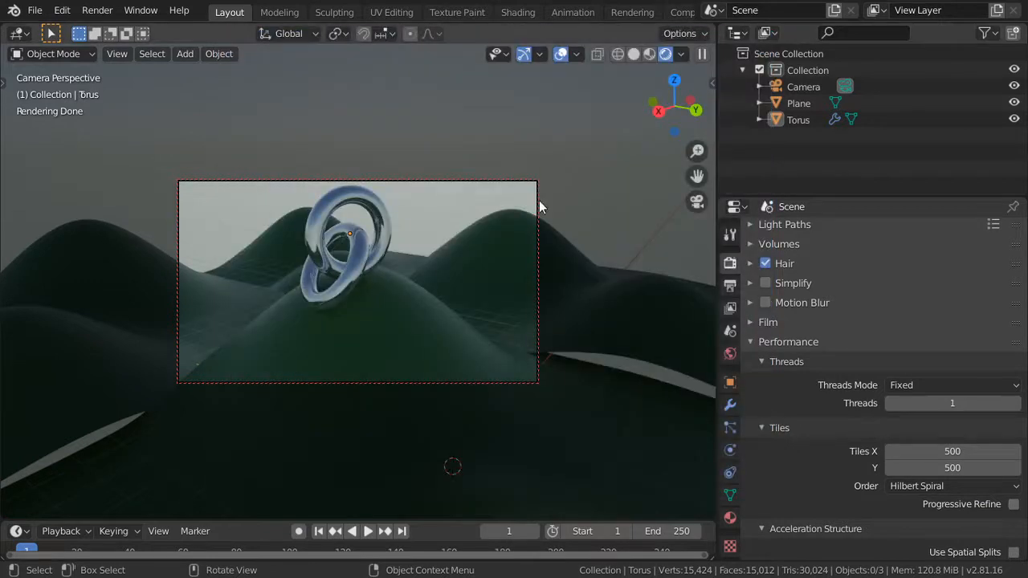
- Show the side panel's Create tab and create a Dynamic Sky world, Dynamic_1
{"action": "key", "text": "N"}
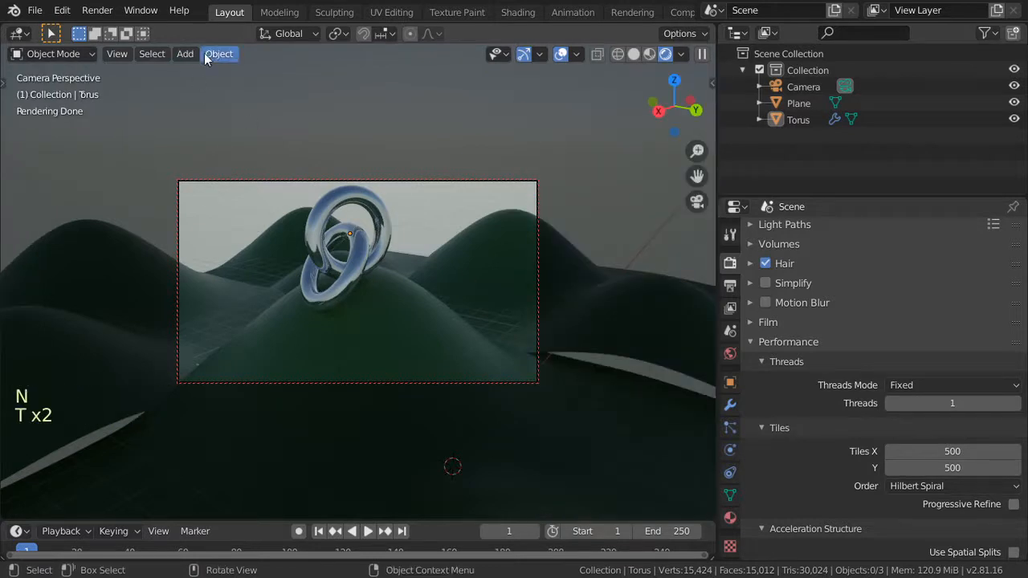
{"action": "left_click", "coordinate": [219, 53]}
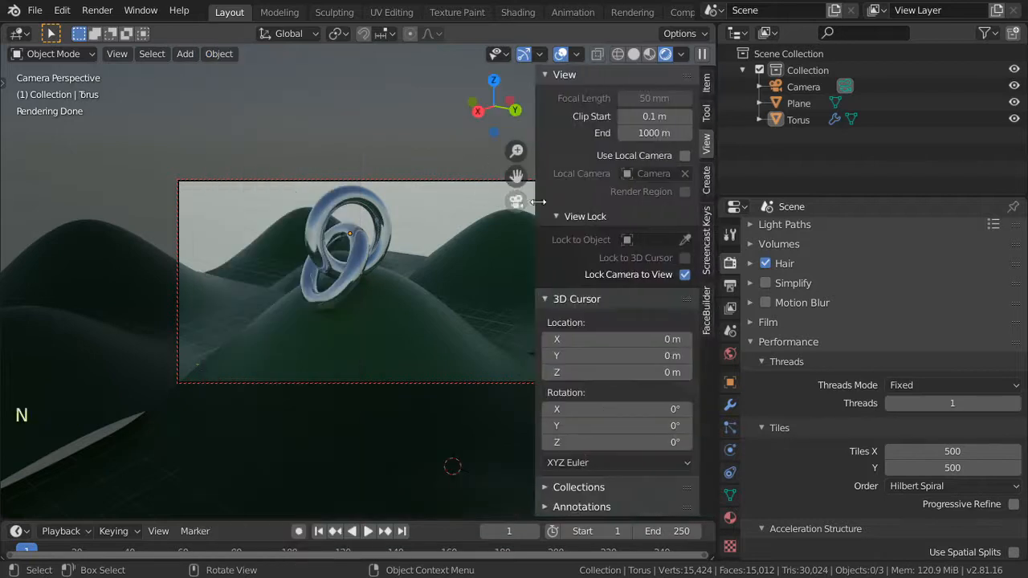
{"action": "left_click", "coordinate": [706, 110]}
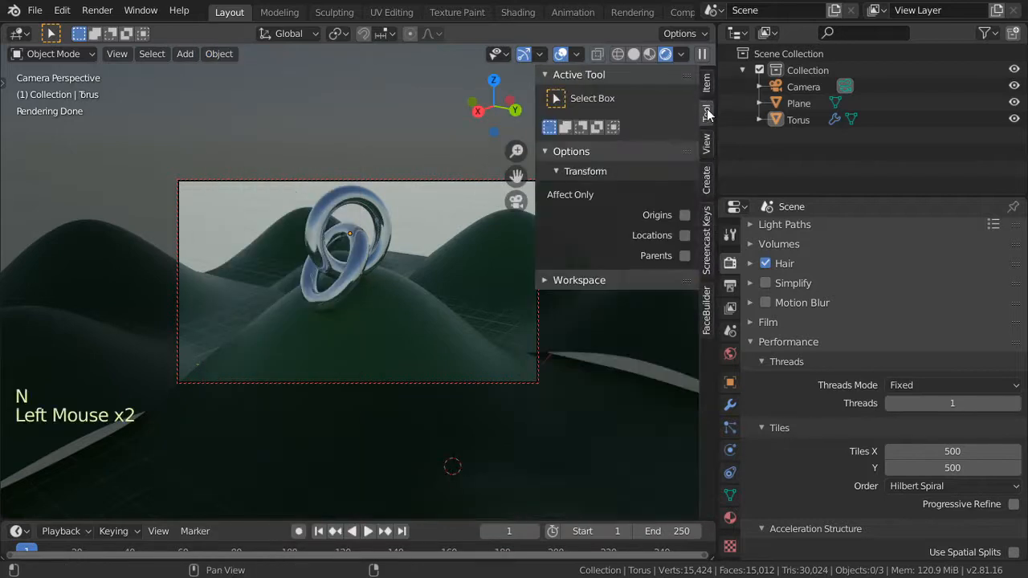
{"action": "left_click", "coordinate": [706, 313]}
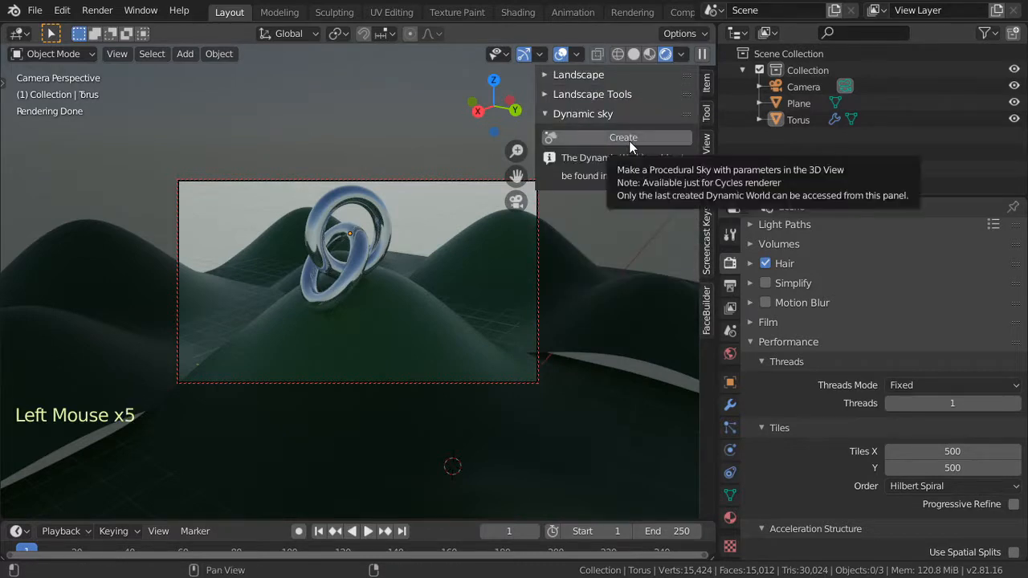
{"action": "left_click", "coordinate": [624, 137]}
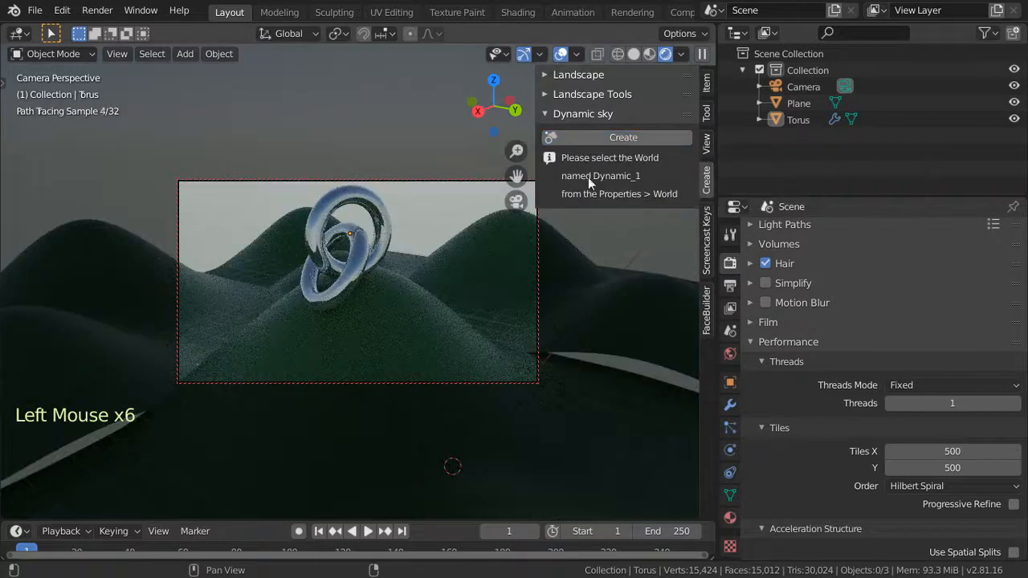
{"action": "left_click", "coordinate": [729, 331]}
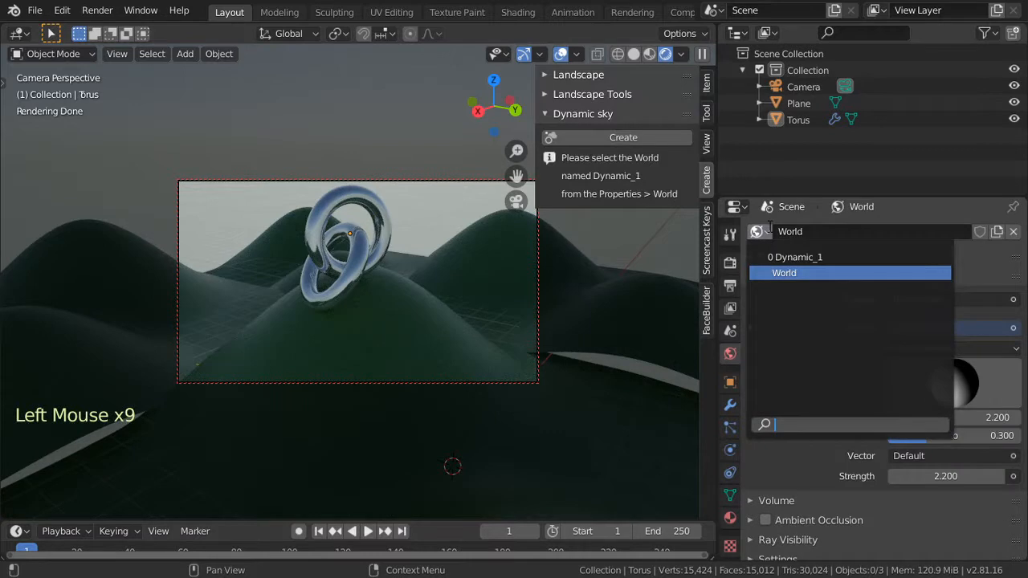
- Activate Dynamic_1, with brighter blue sky, peach horizon, grey clouds and sun value 0.7
{"action": "left_click", "coordinate": [794, 256]}
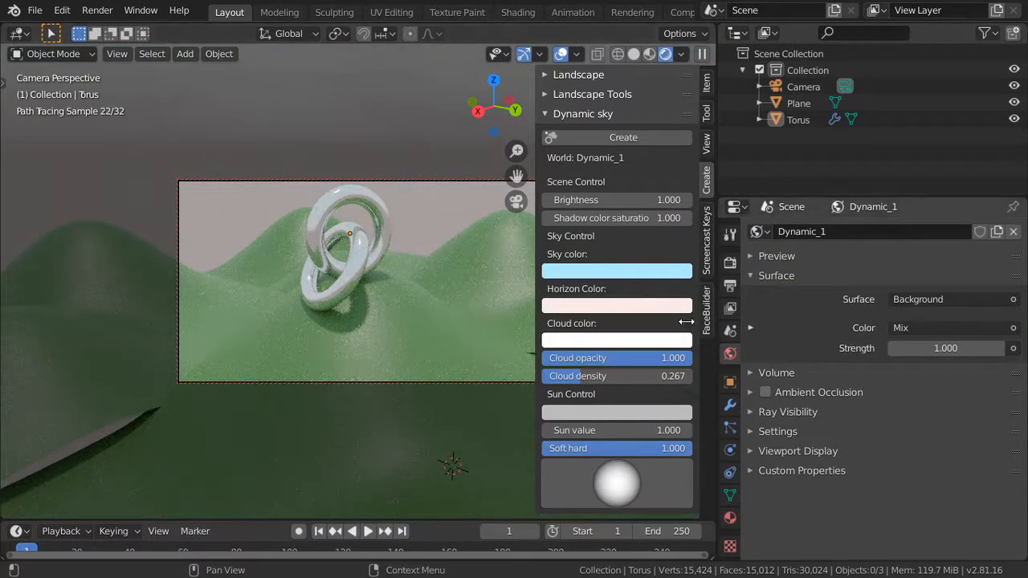
{"action": "left_click", "coordinate": [617, 482]}
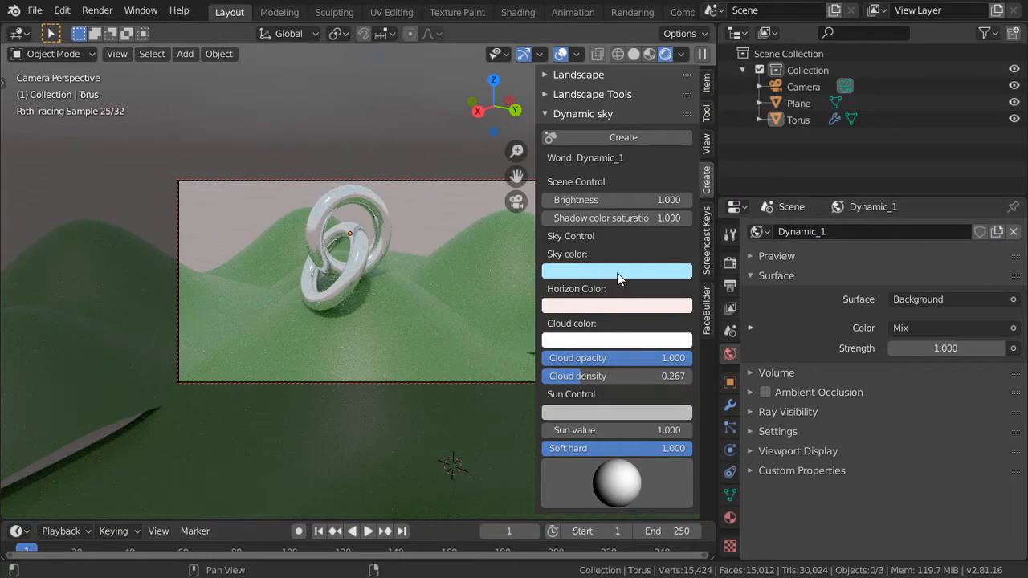
{"action": "left_click", "coordinate": [617, 270]}
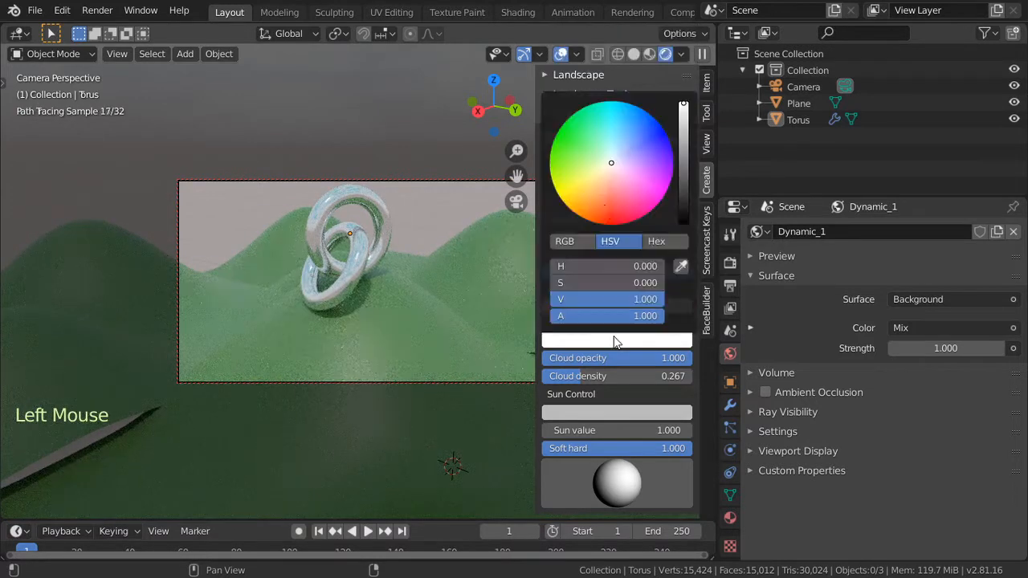
{"action": "left_click_drag", "start_coordinate": [683, 105], "coordinate": [683, 128]}
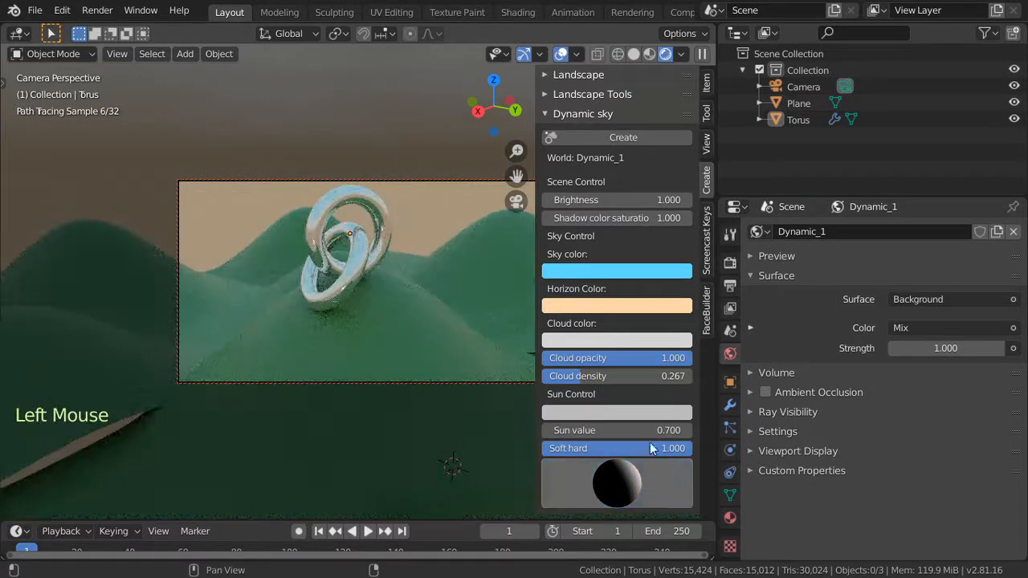
- Zoom and orbit the camera onto the linked rings, then start the F12 render
{"action": "scroll", "scroll_direction": "down", "scroll_amount": 3}
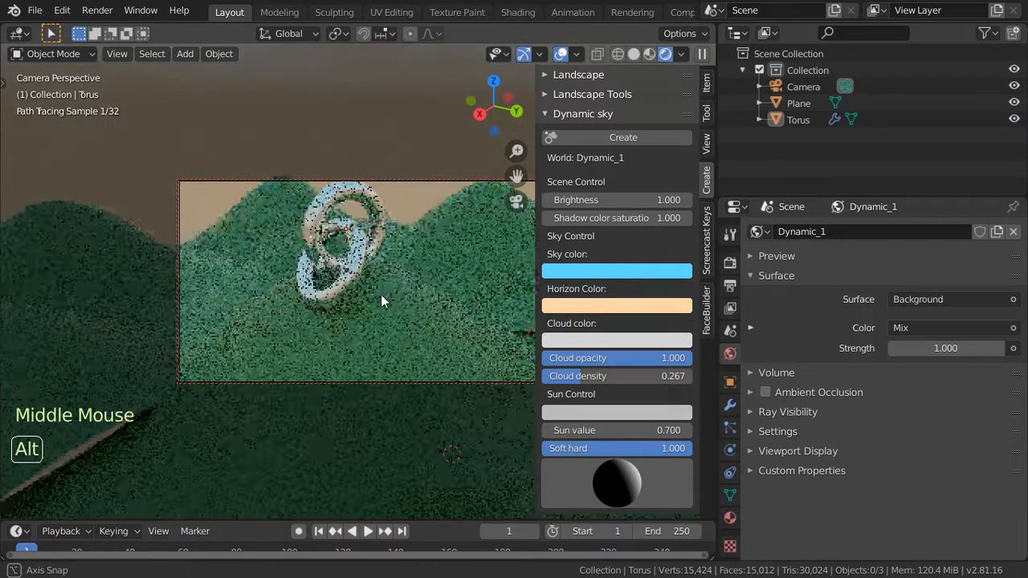
{"action": "left_click_drag", "start_coordinate": [382, 302], "coordinate": [393, 271]}
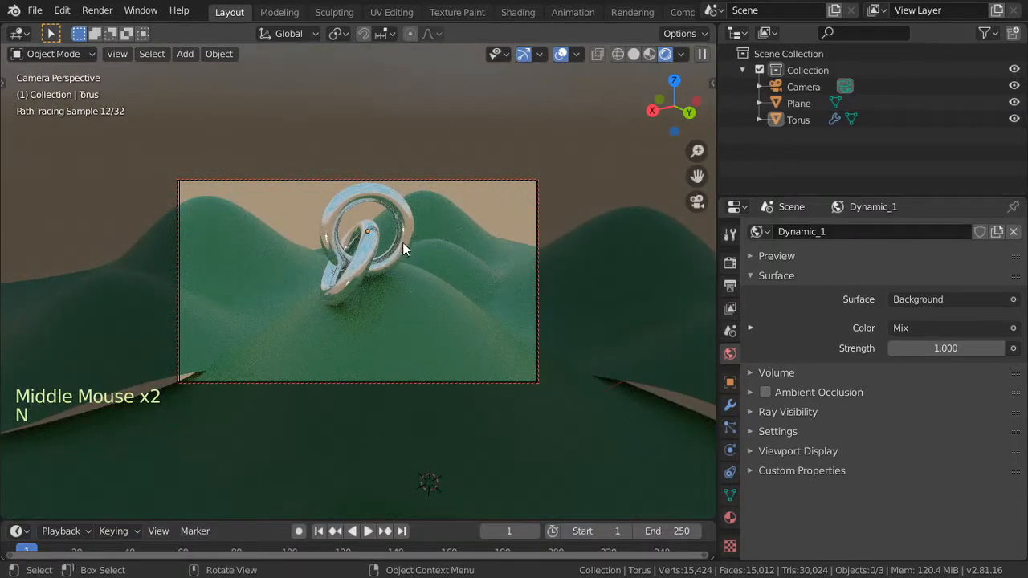
{"action": "key", "text": "F12"}
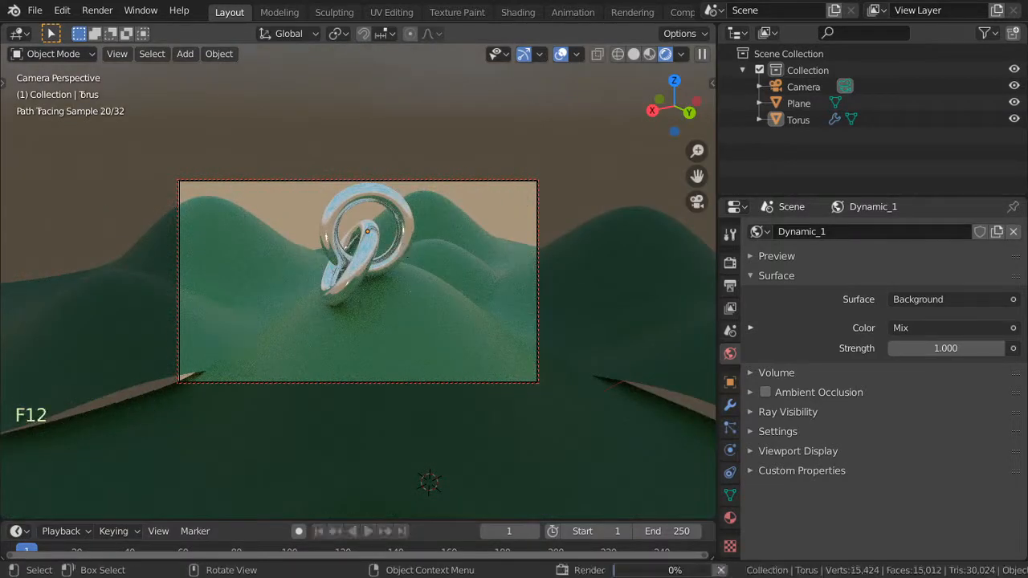